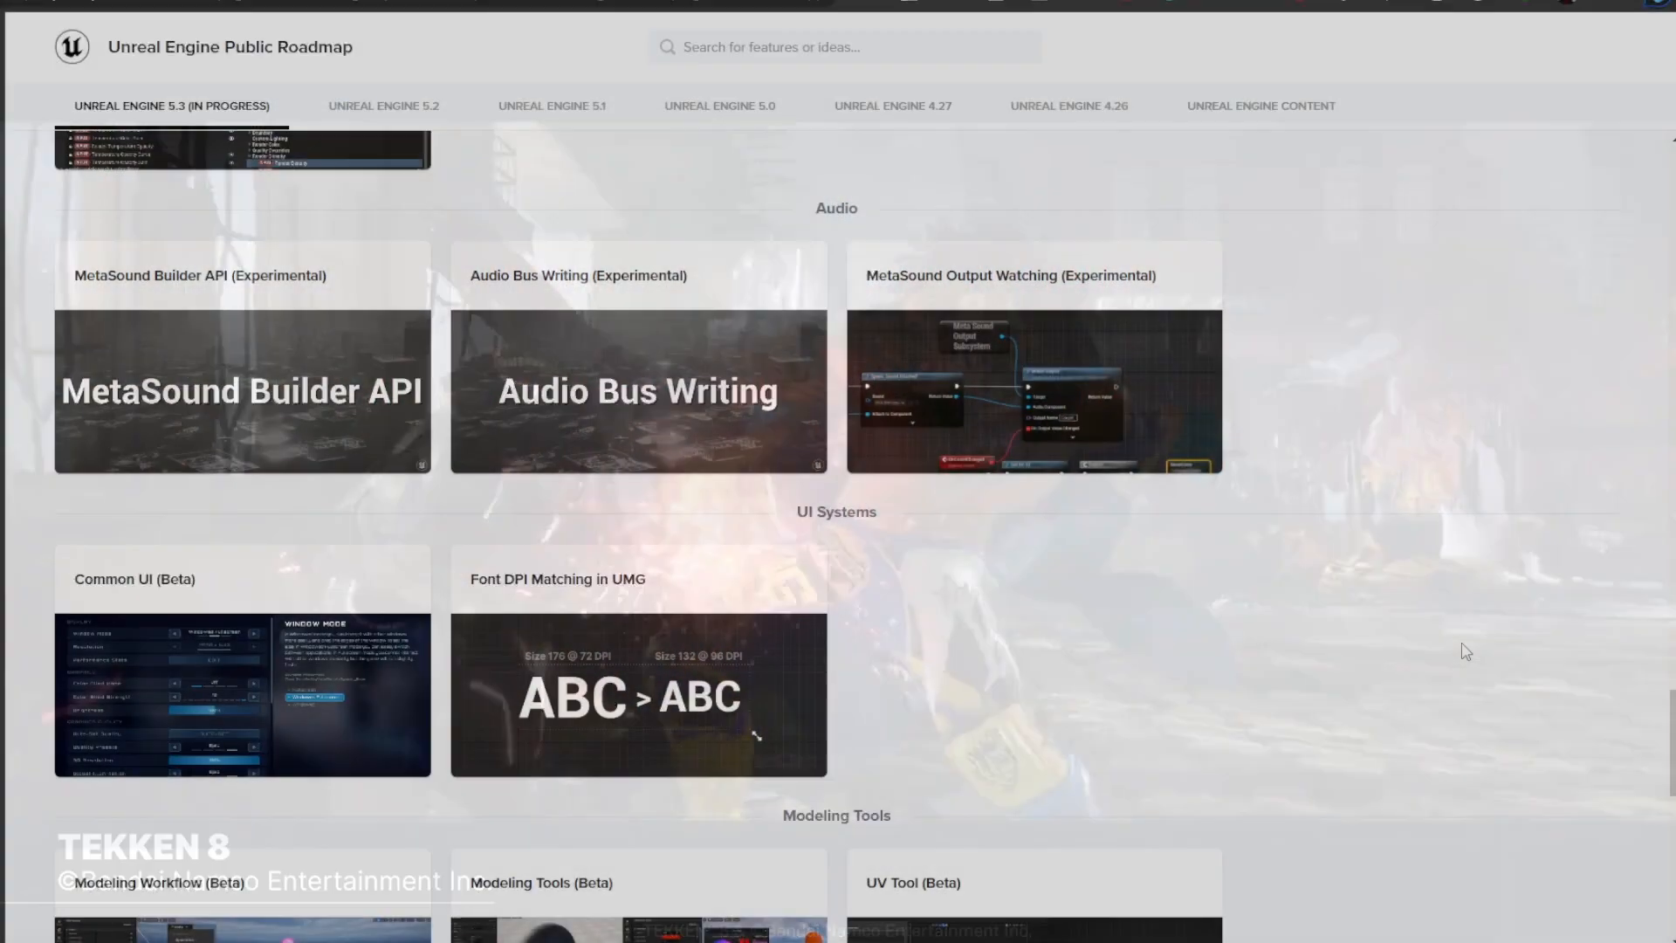
- Scroll the 5.3 roadmap past Audio, UI Systems and Framework to Engine Content & Templates
scroll(down, 3)
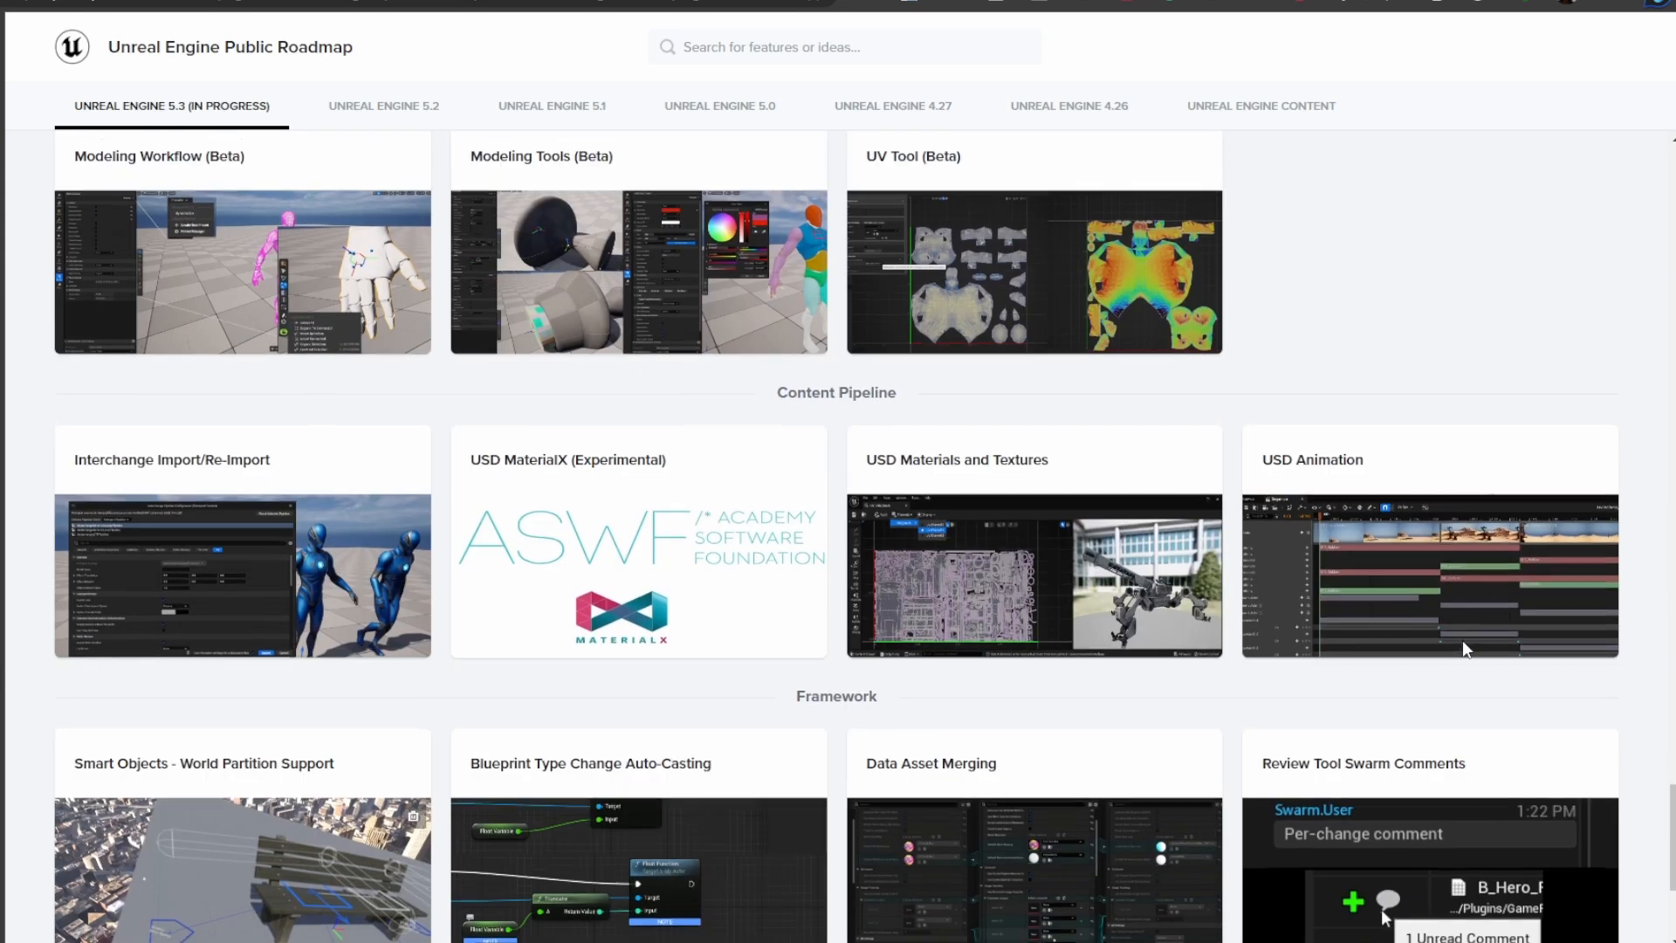
scroll(down, 3)
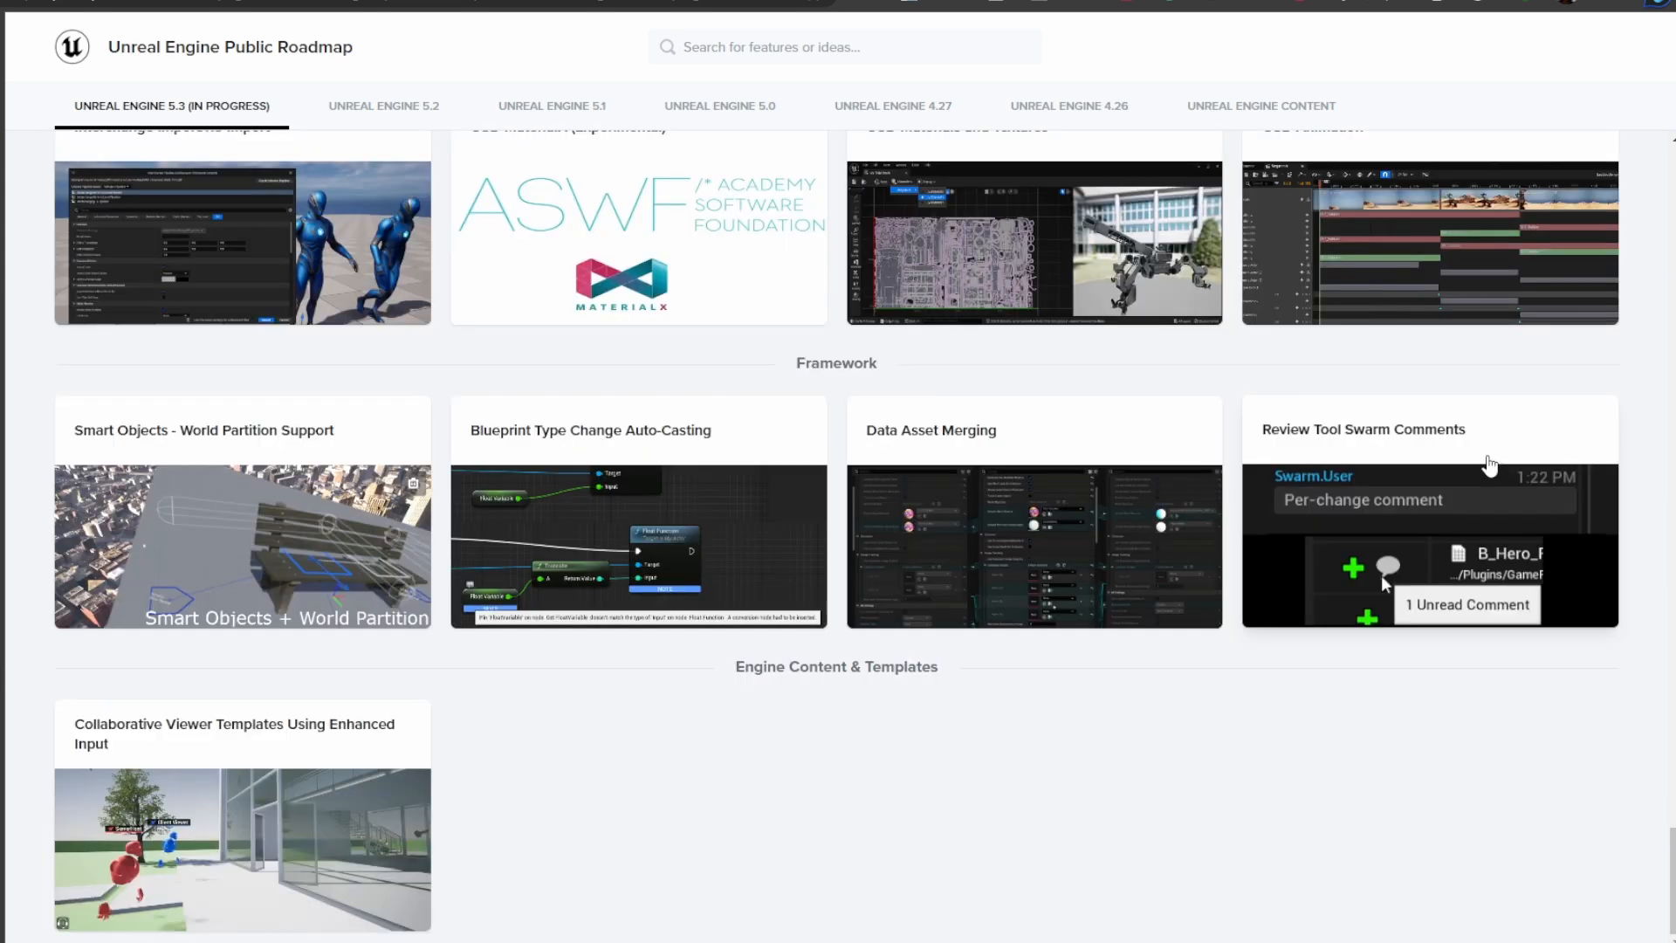
mouse_move(1445, 761)
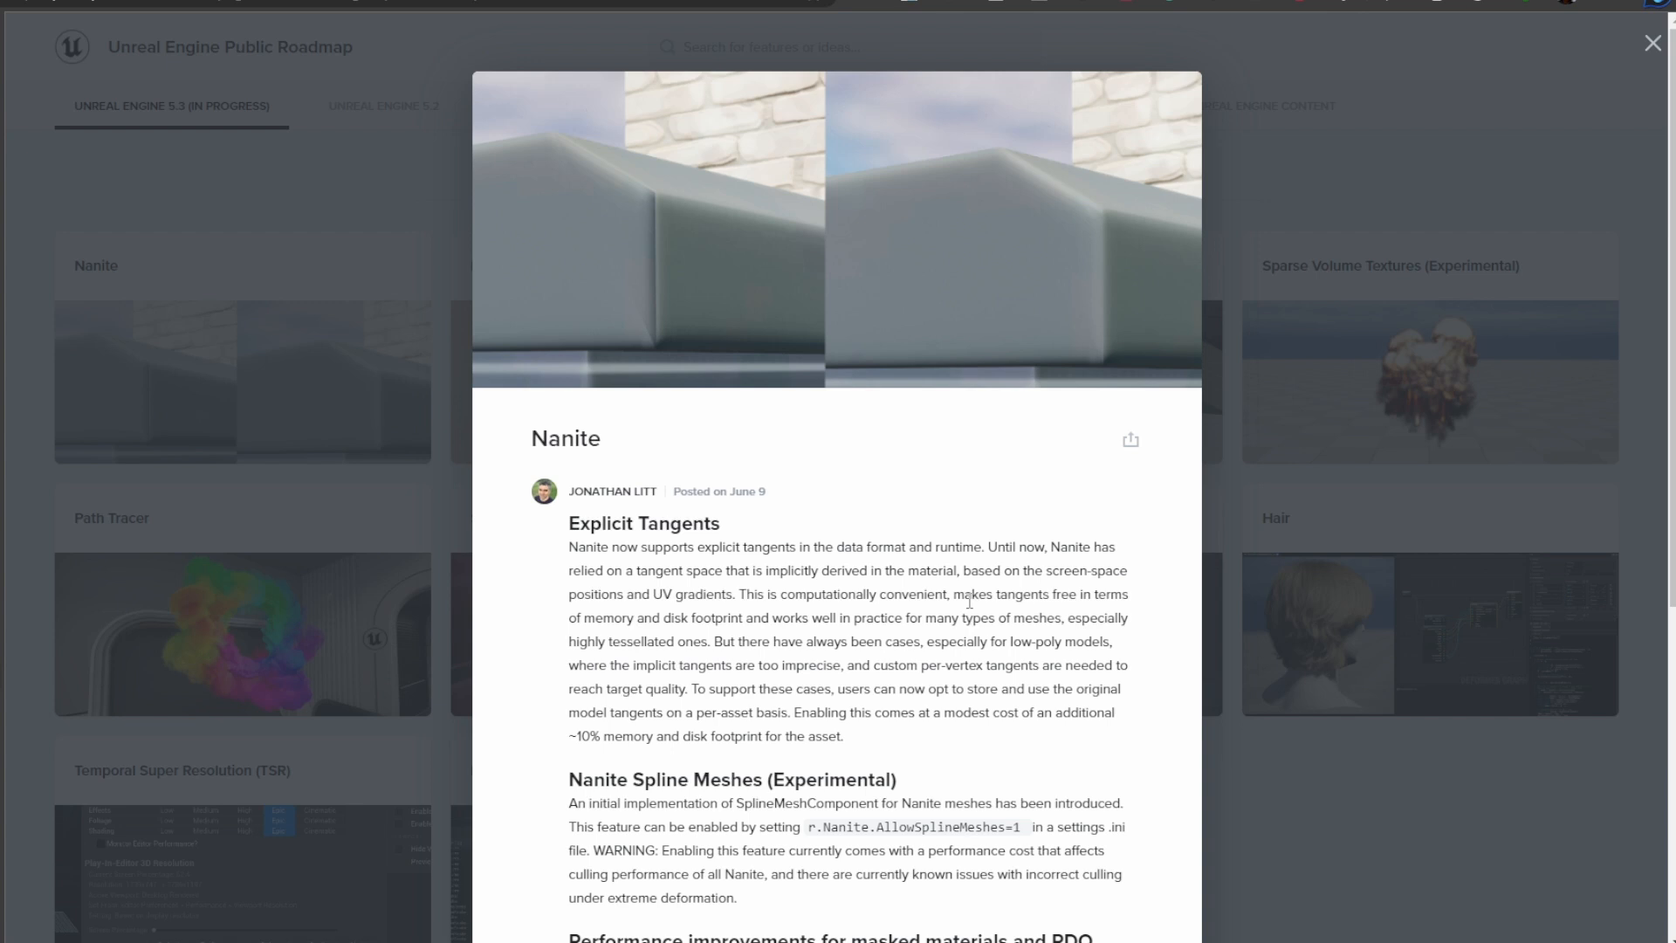
mouse_move(1066, 689)
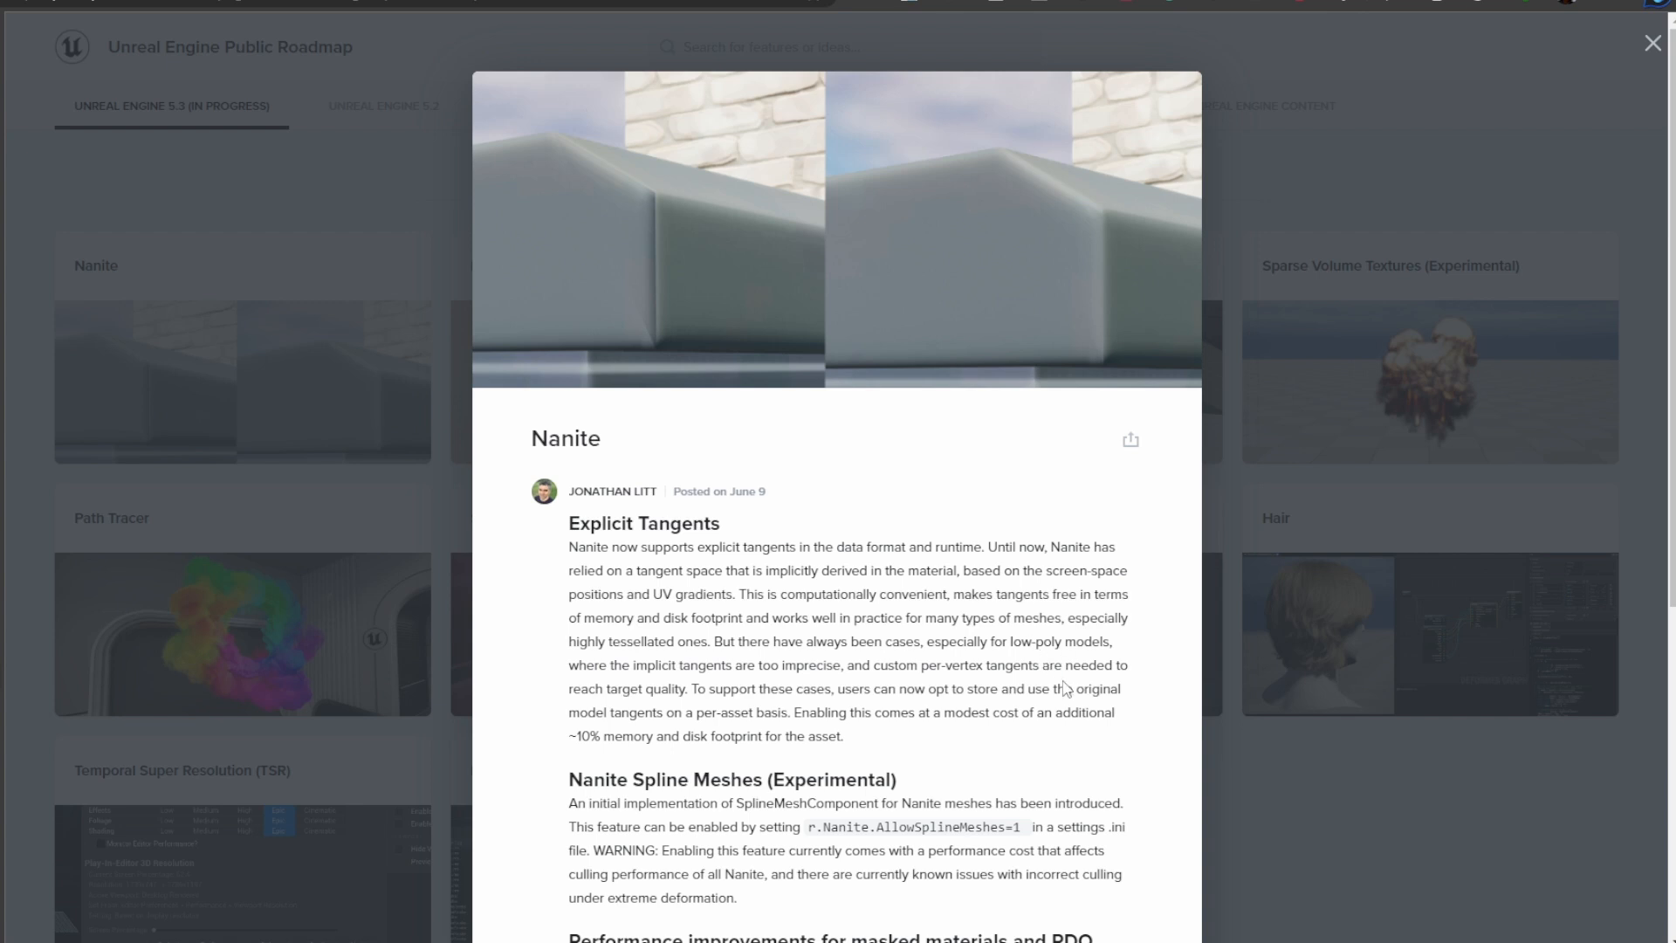
- Scroll through the Nanite details and the Lumen reflection and ray tracing popup
scroll(down, 3)
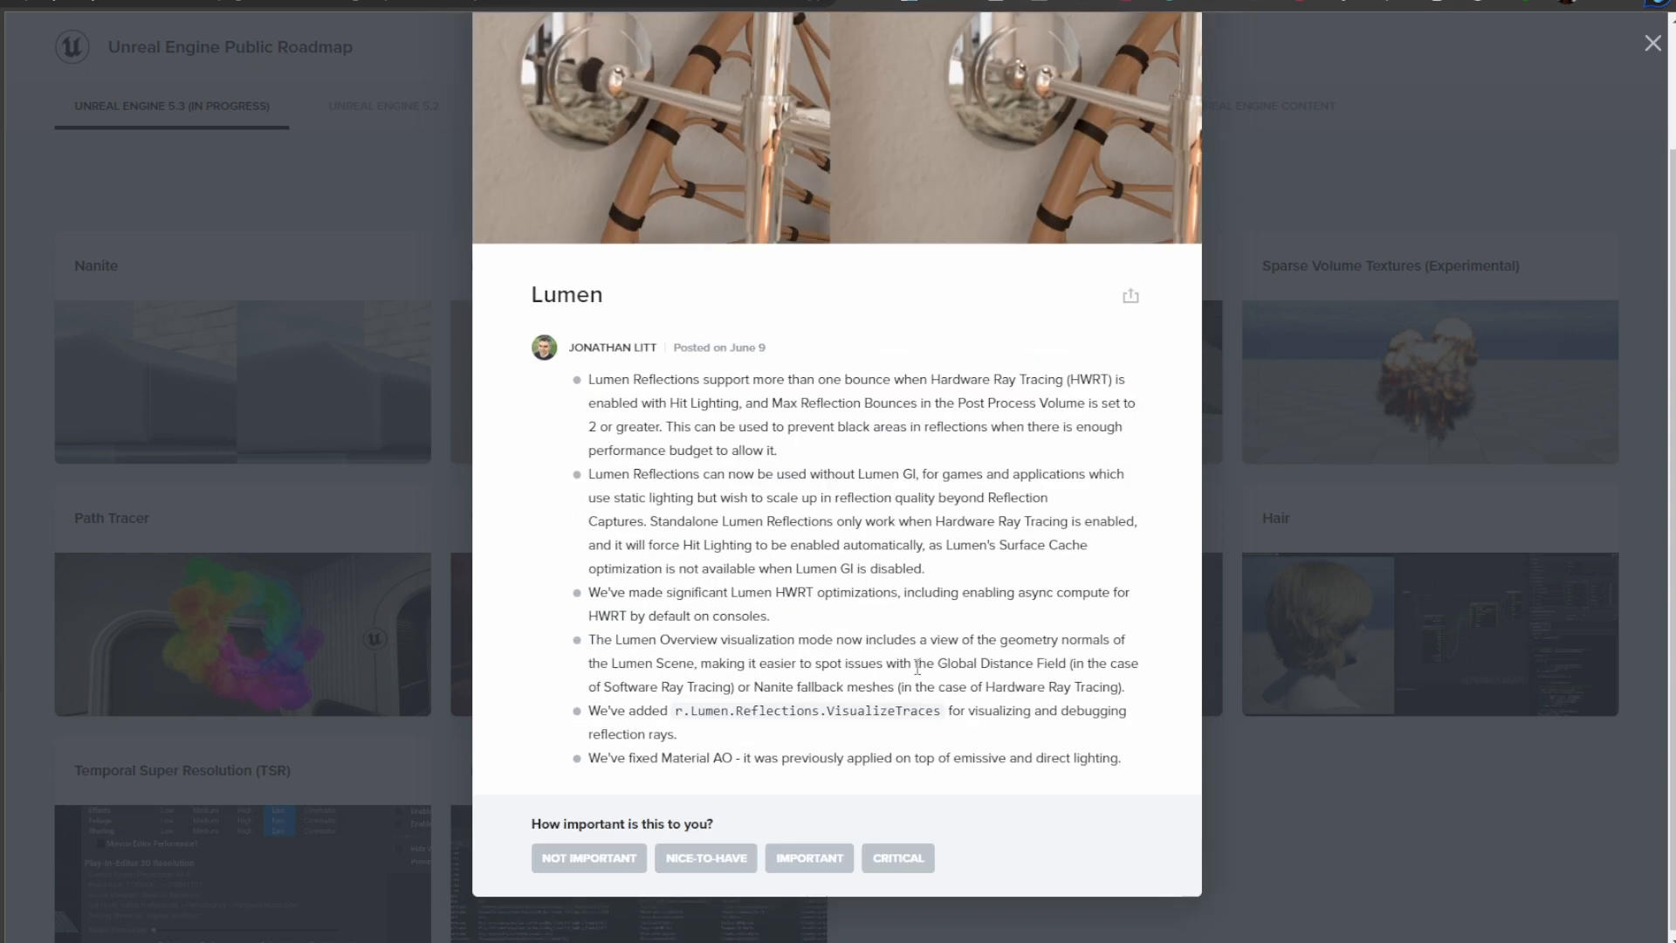
scroll(down, 3)
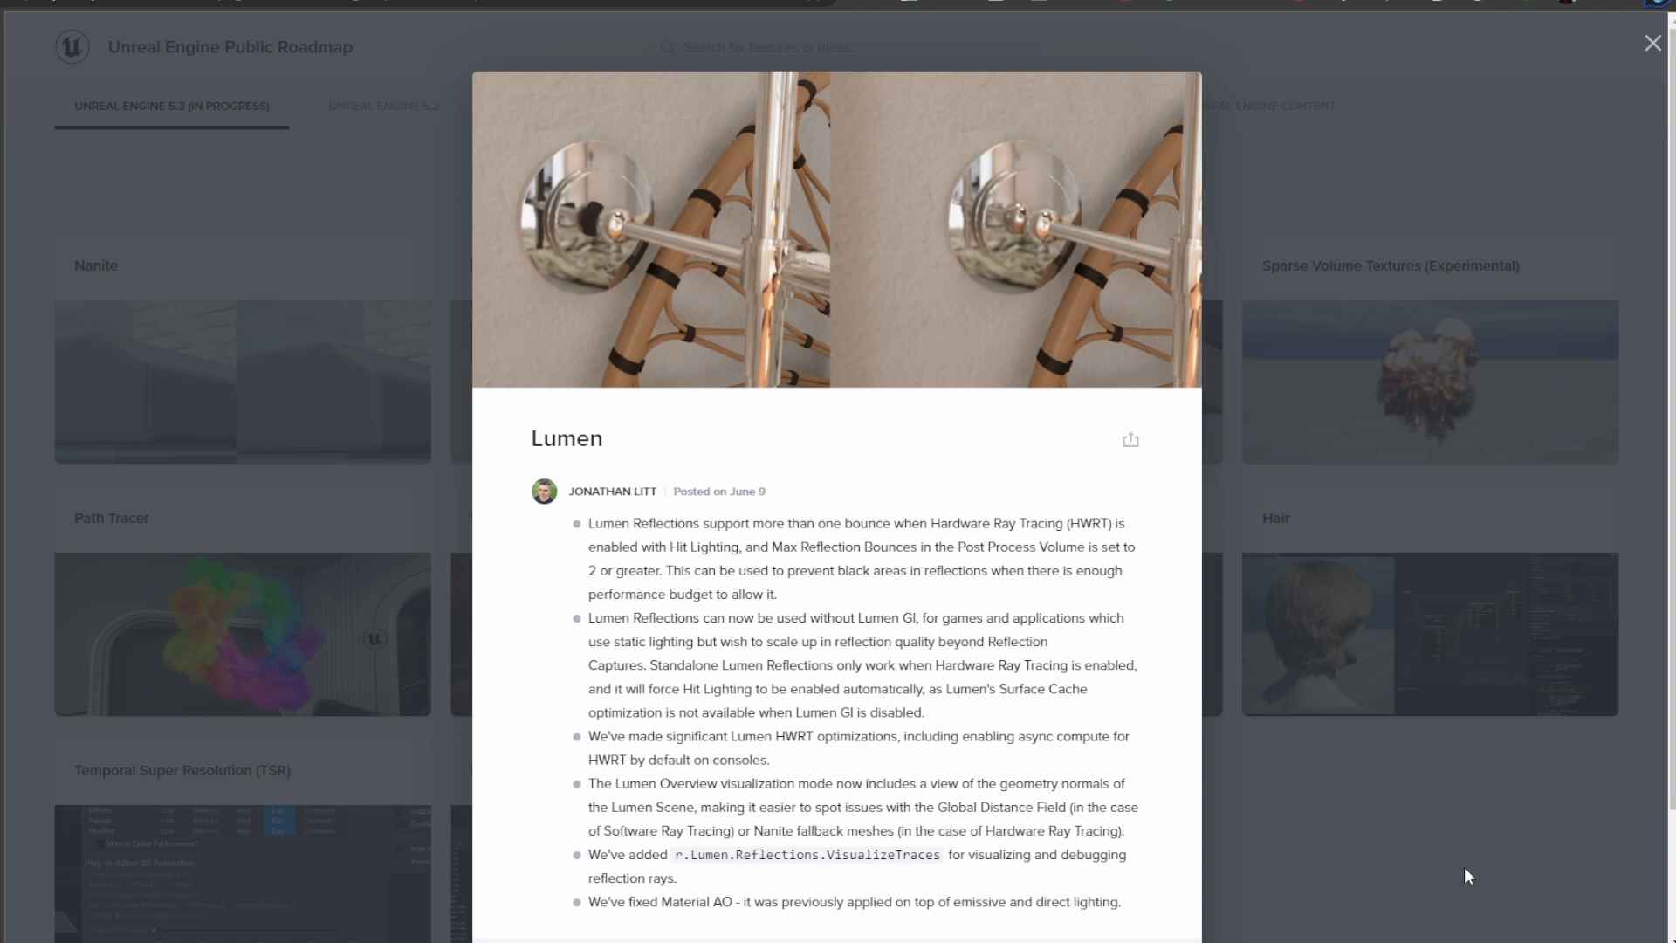
mouse_move(1137, 914)
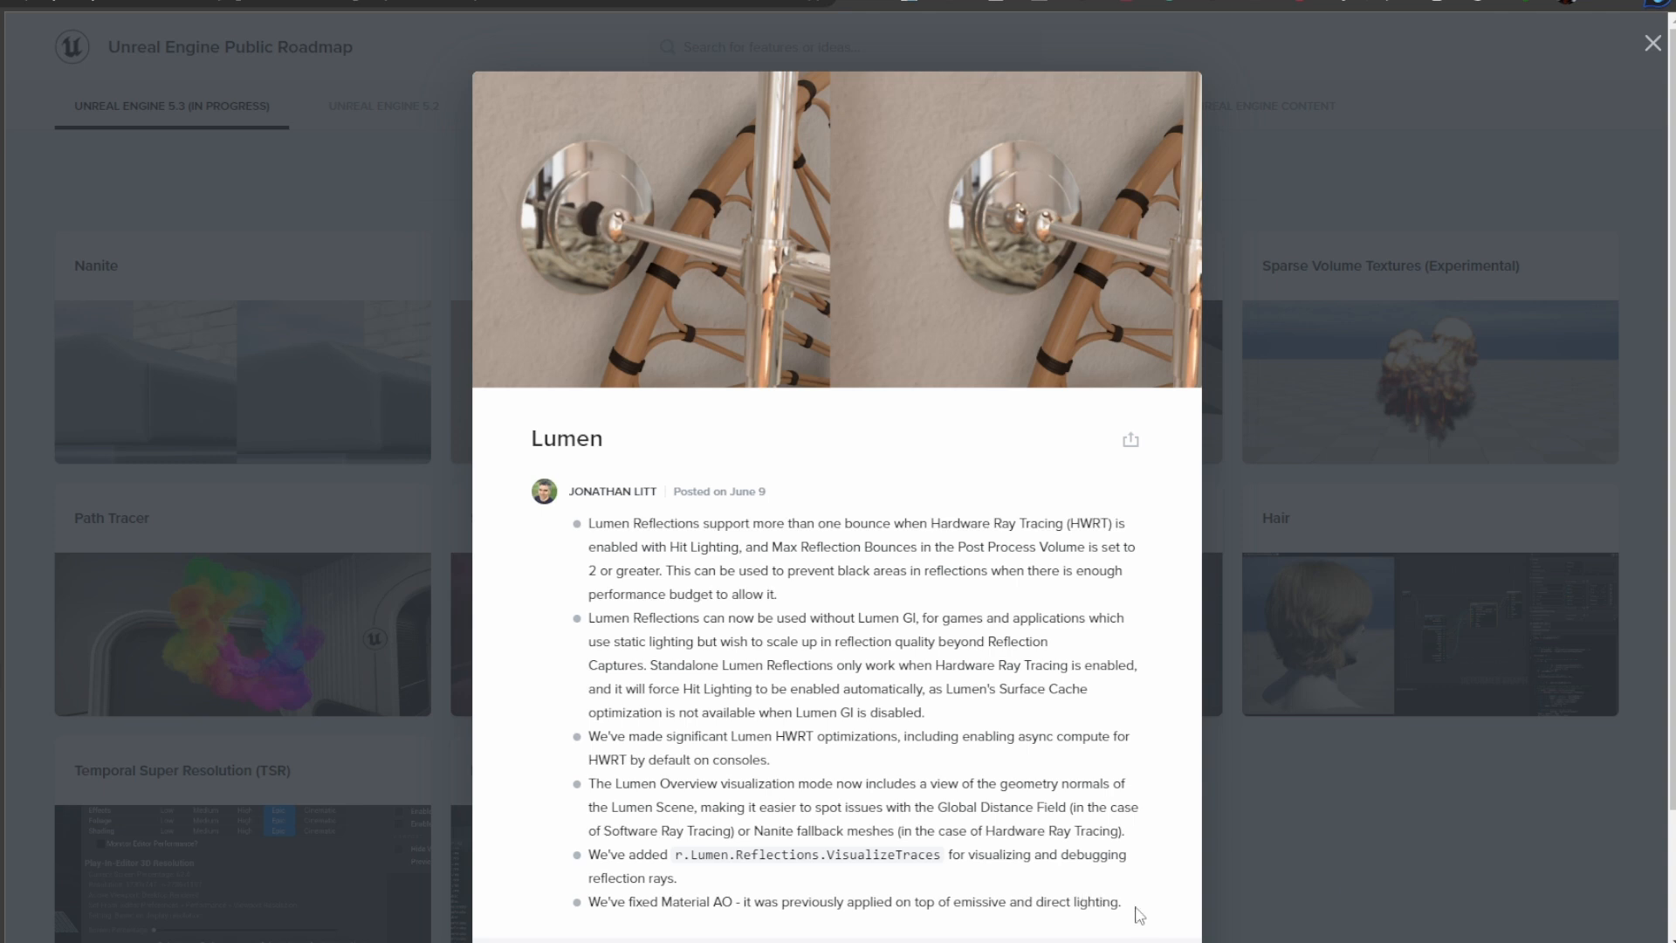
- Close the Lumen detail popup to return to the Rendering feature cards
click(1651, 42)
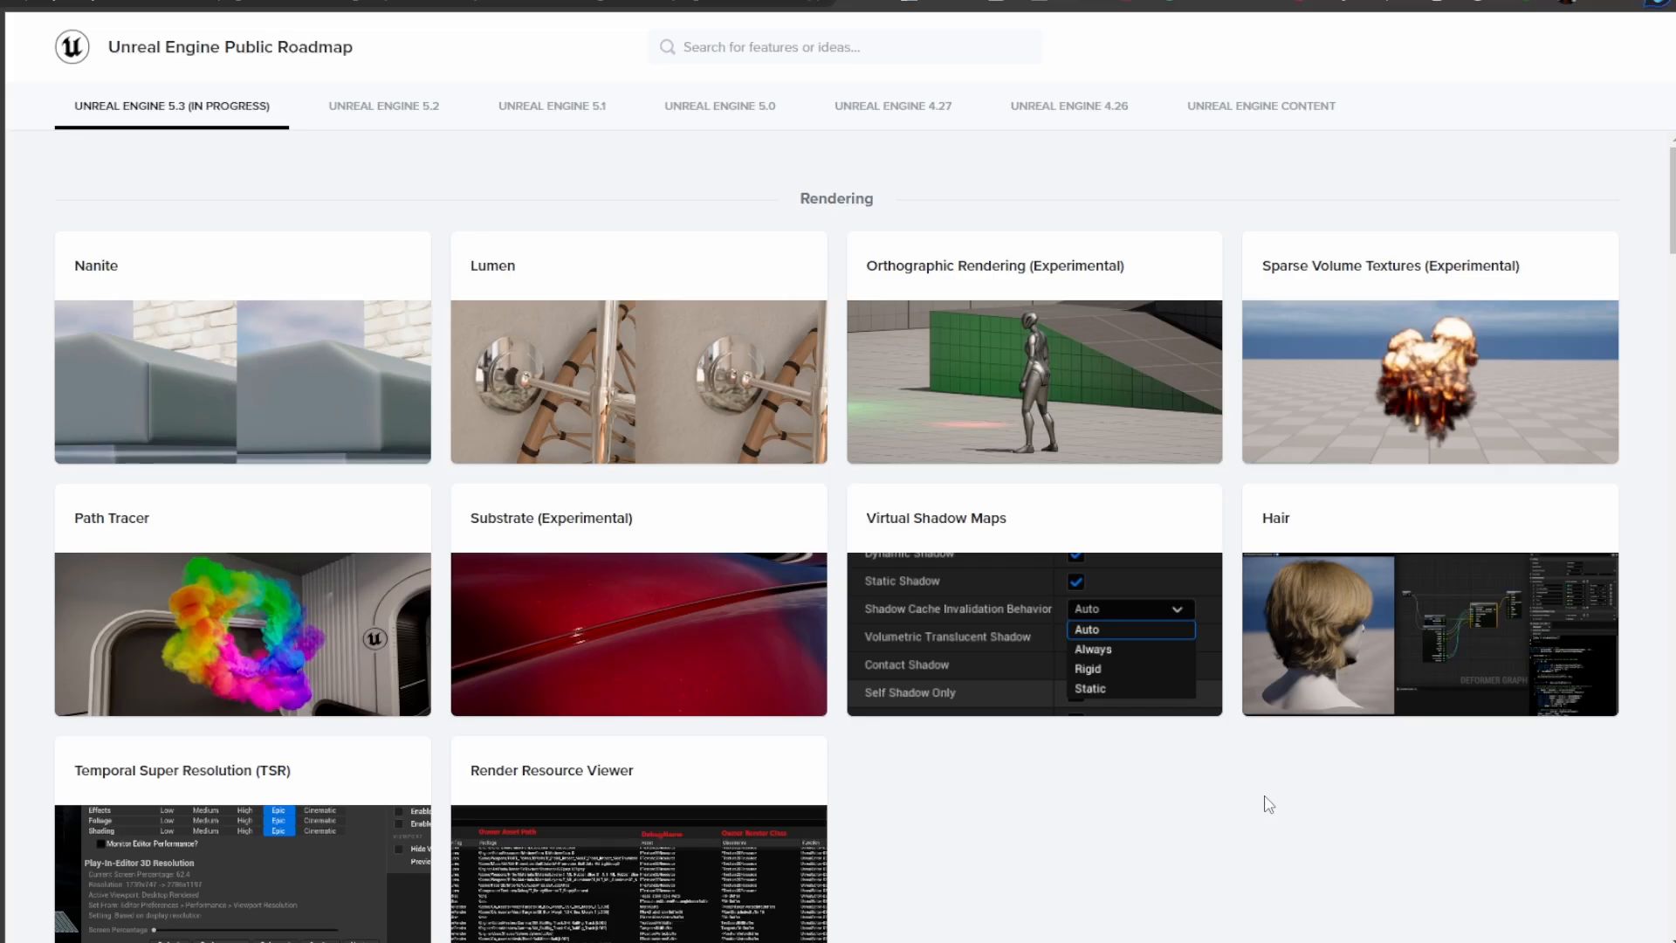
mouse_move(1029, 351)
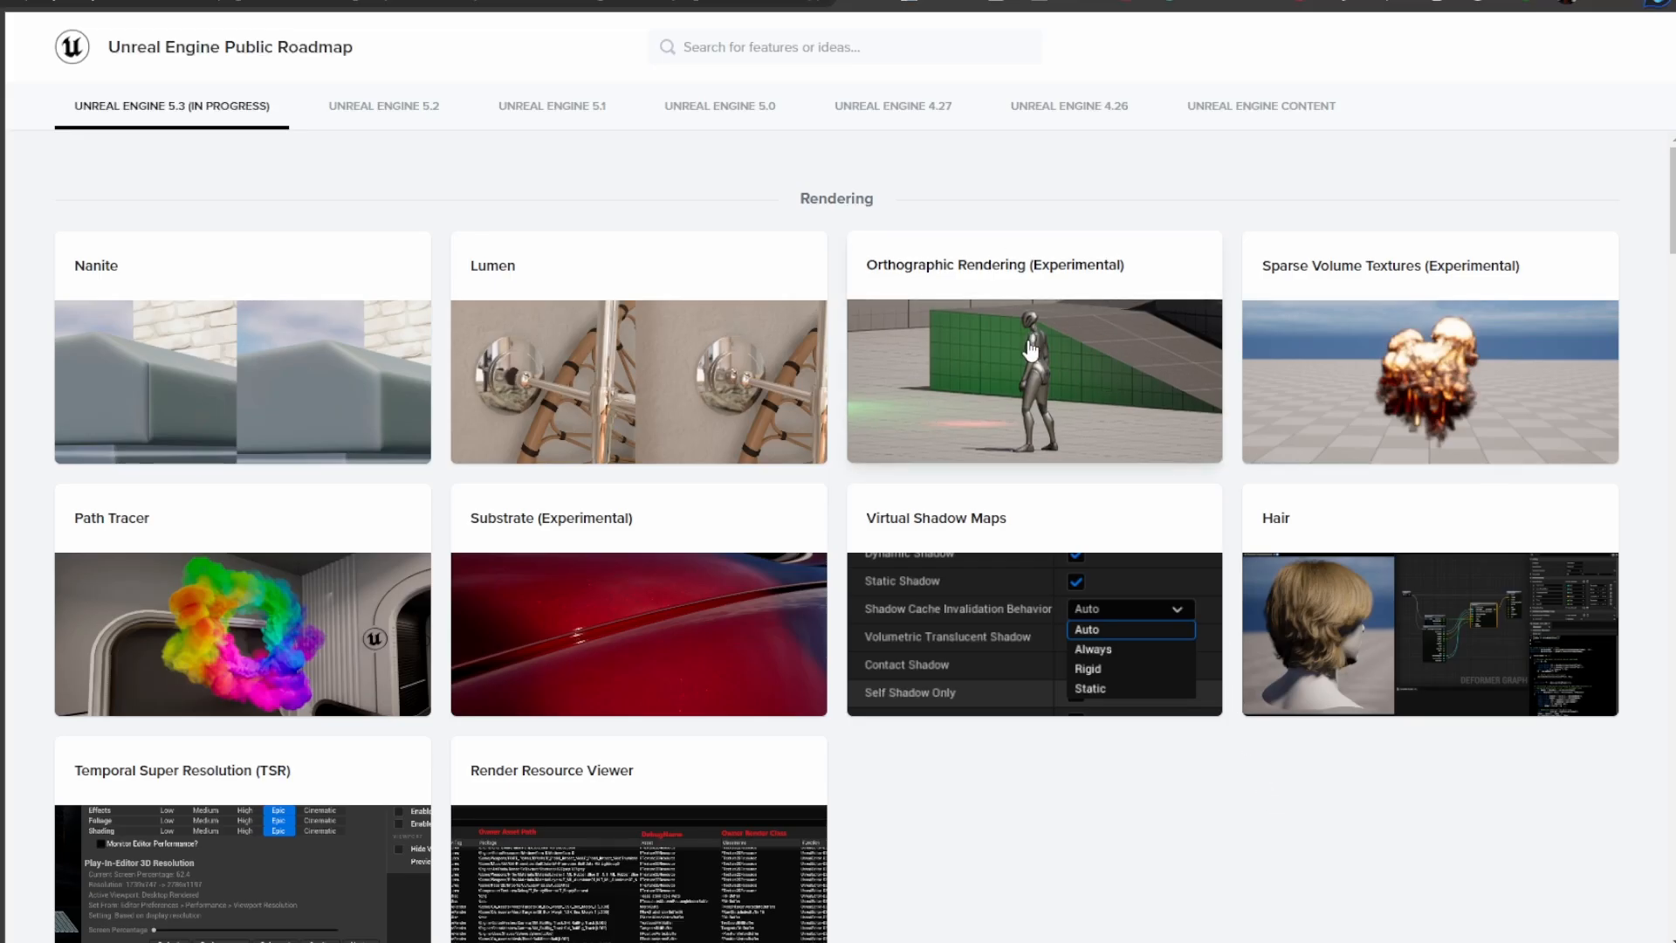
mouse_move(1447, 368)
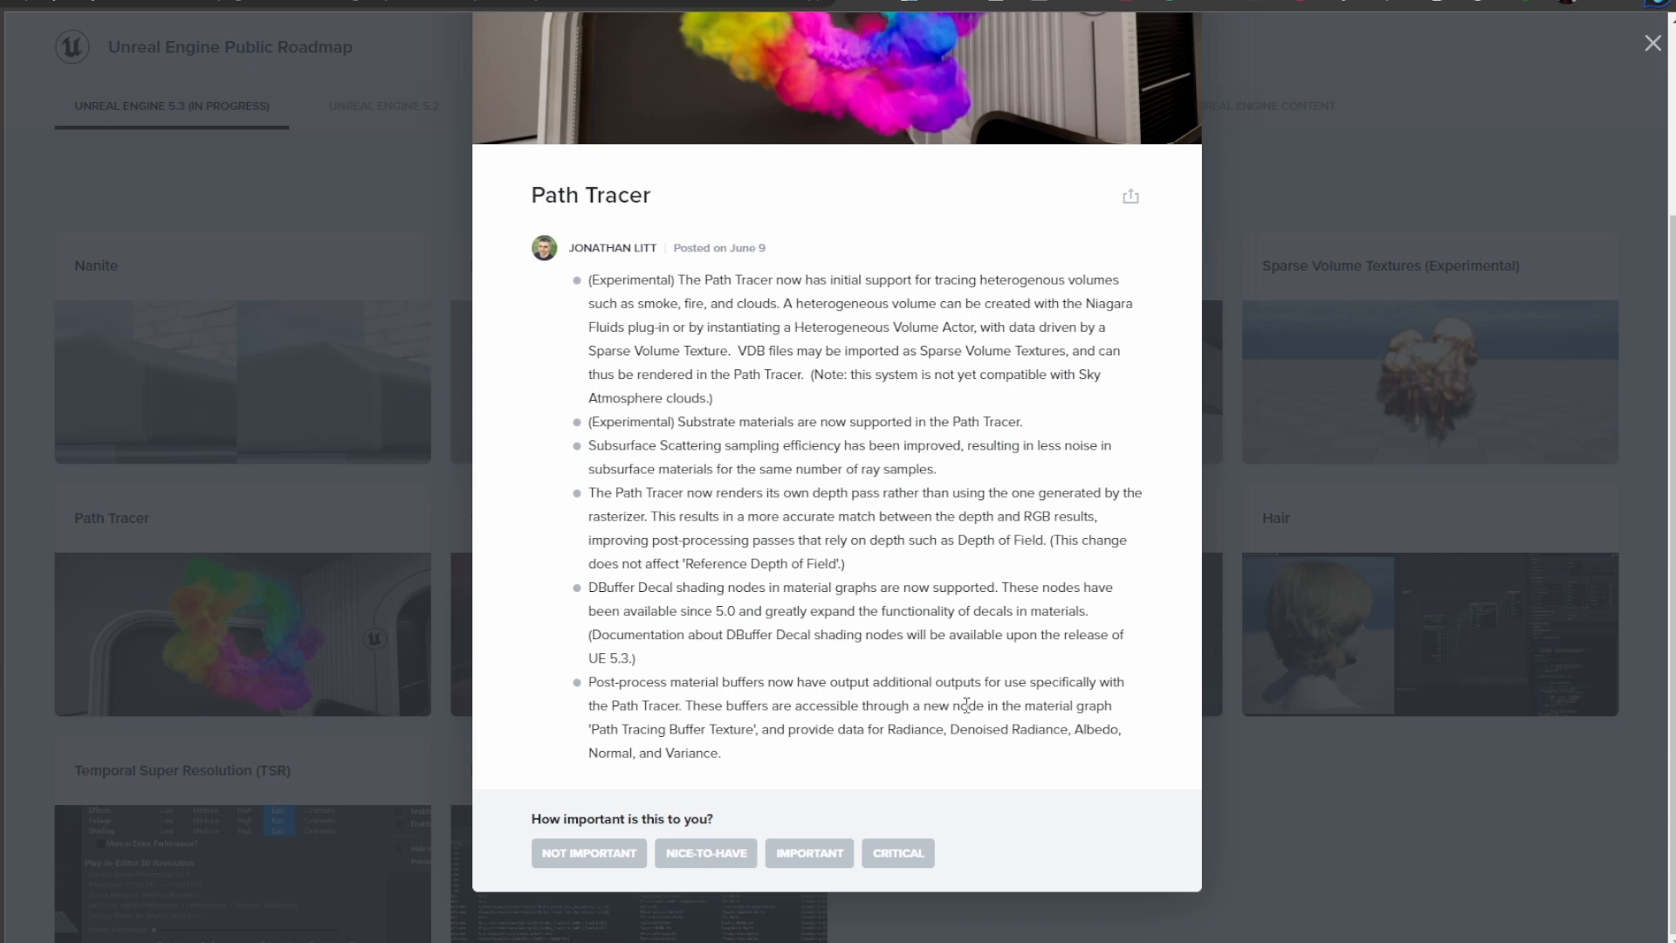
mouse_move(1285, 751)
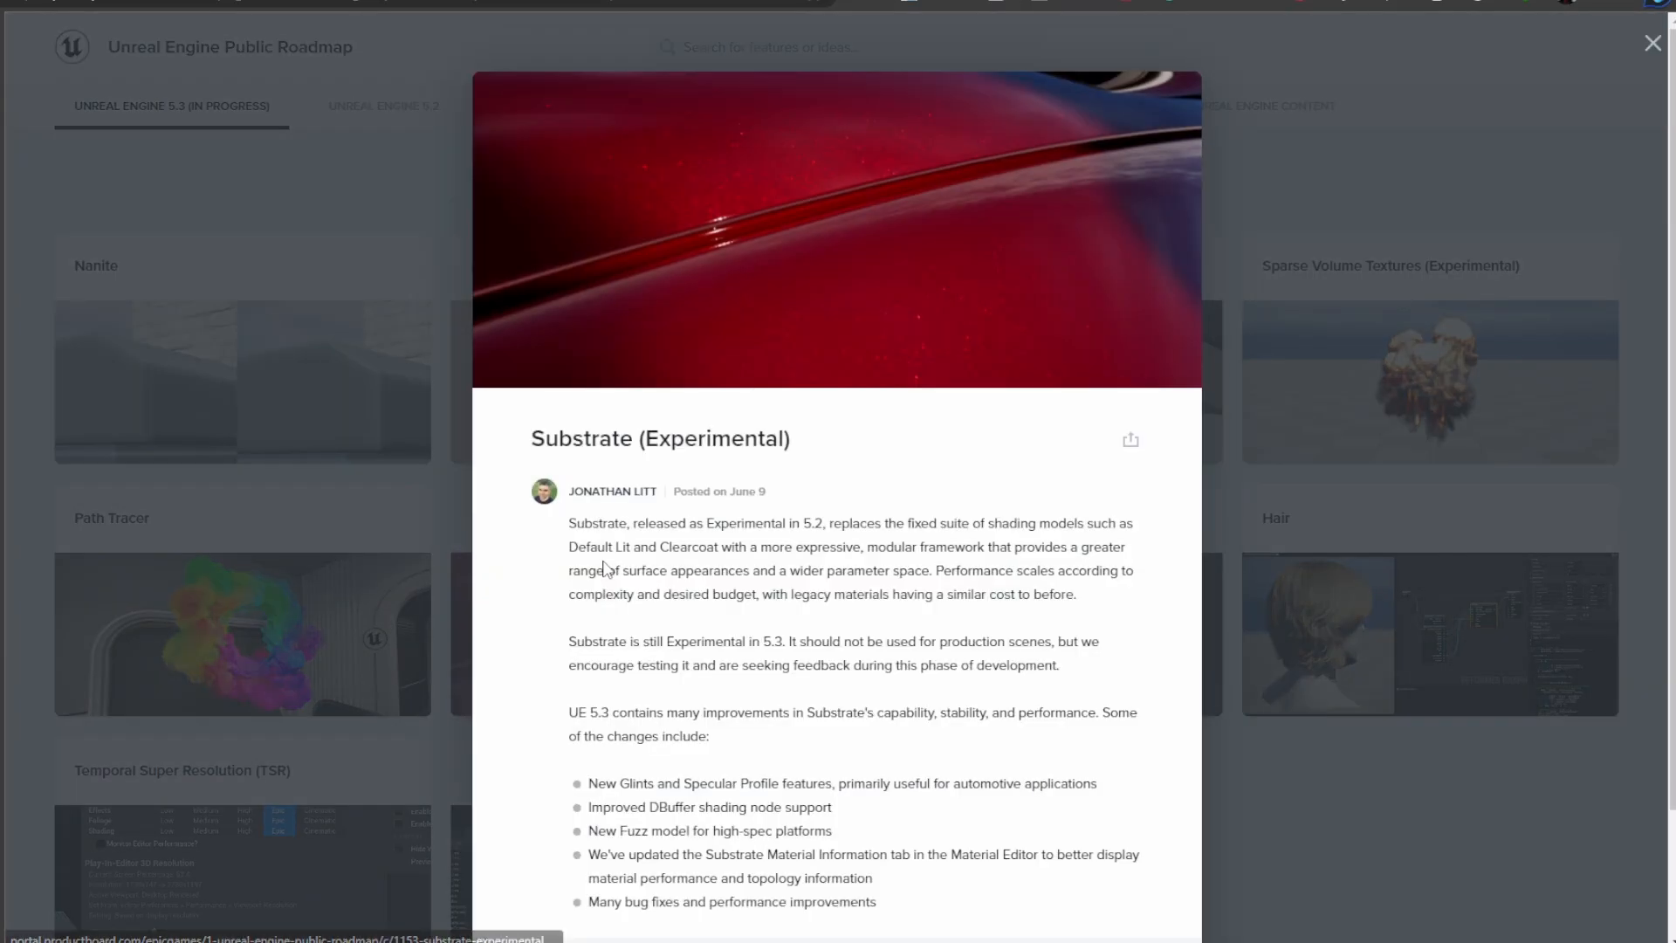
- Open the Hair feature notes, then close them
click(1652, 43)
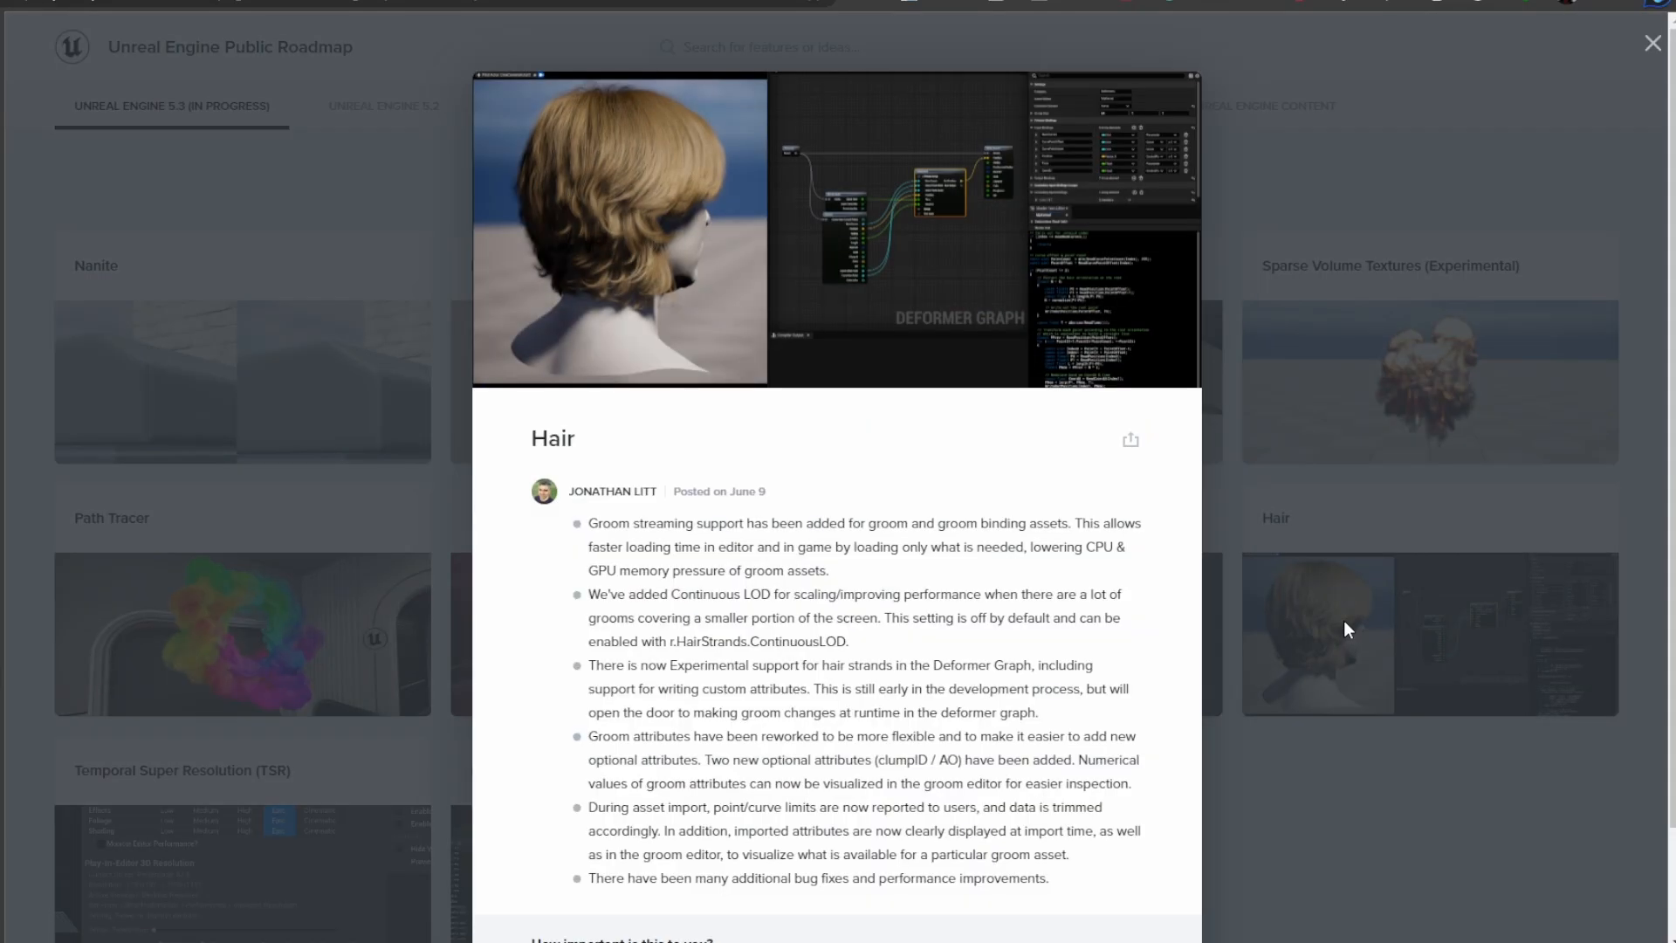
mouse_move(1576, 757)
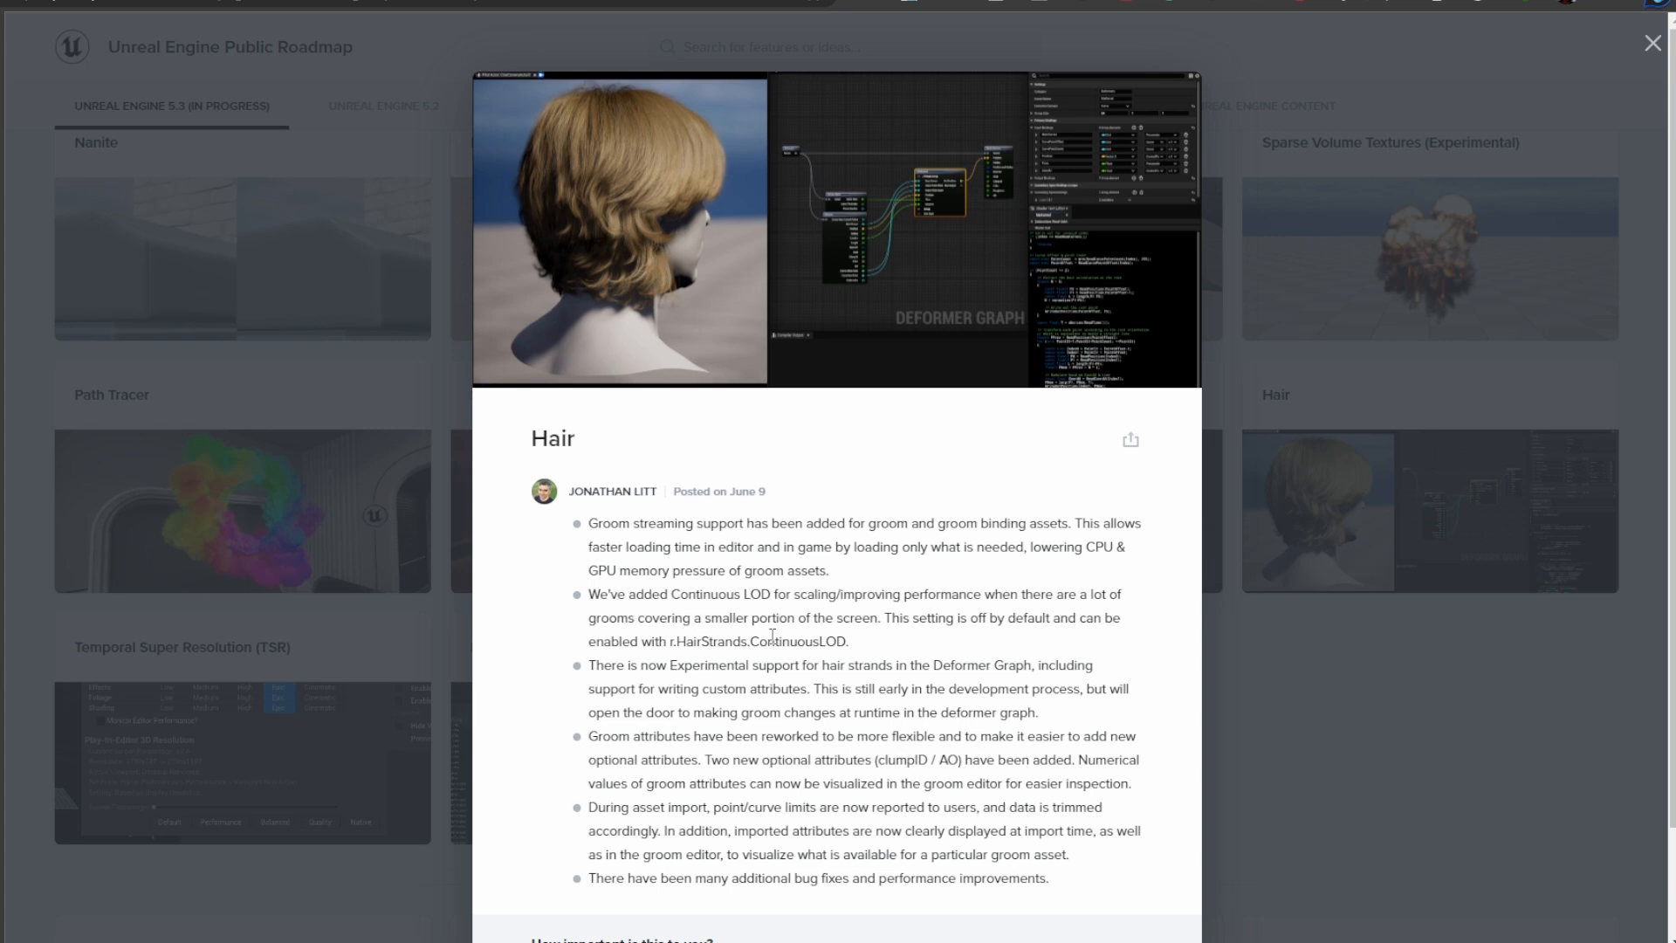
click(1652, 43)
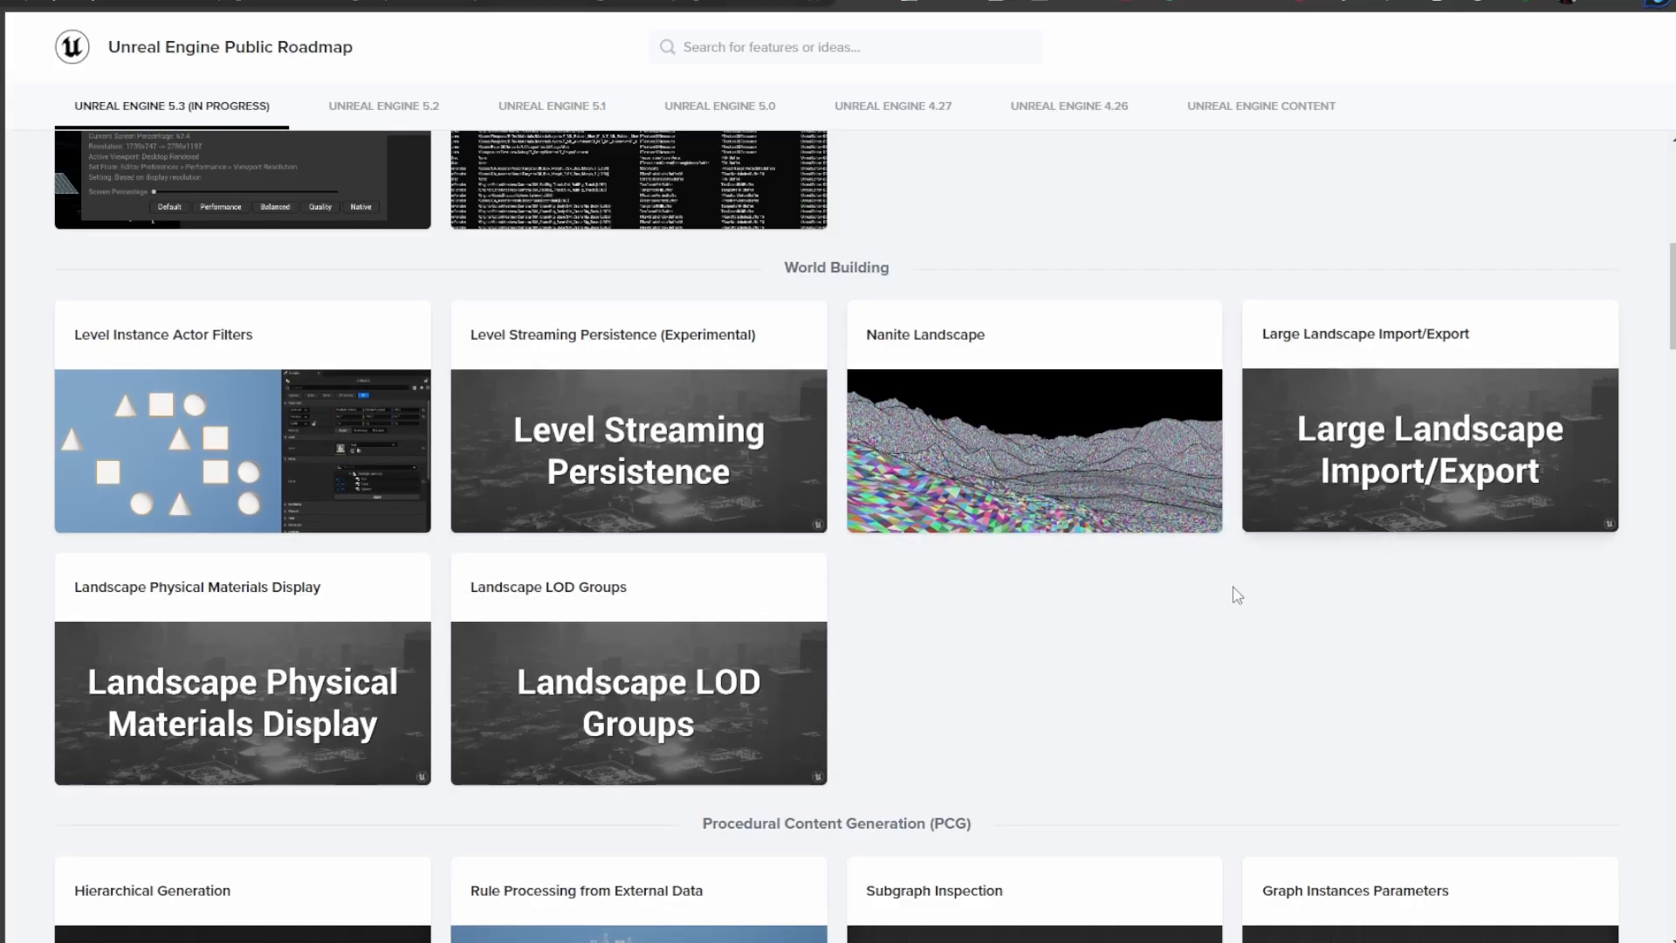
- Close the Apple M2 Nanite support details and scroll down to Character & Animation
scroll(down, 3)
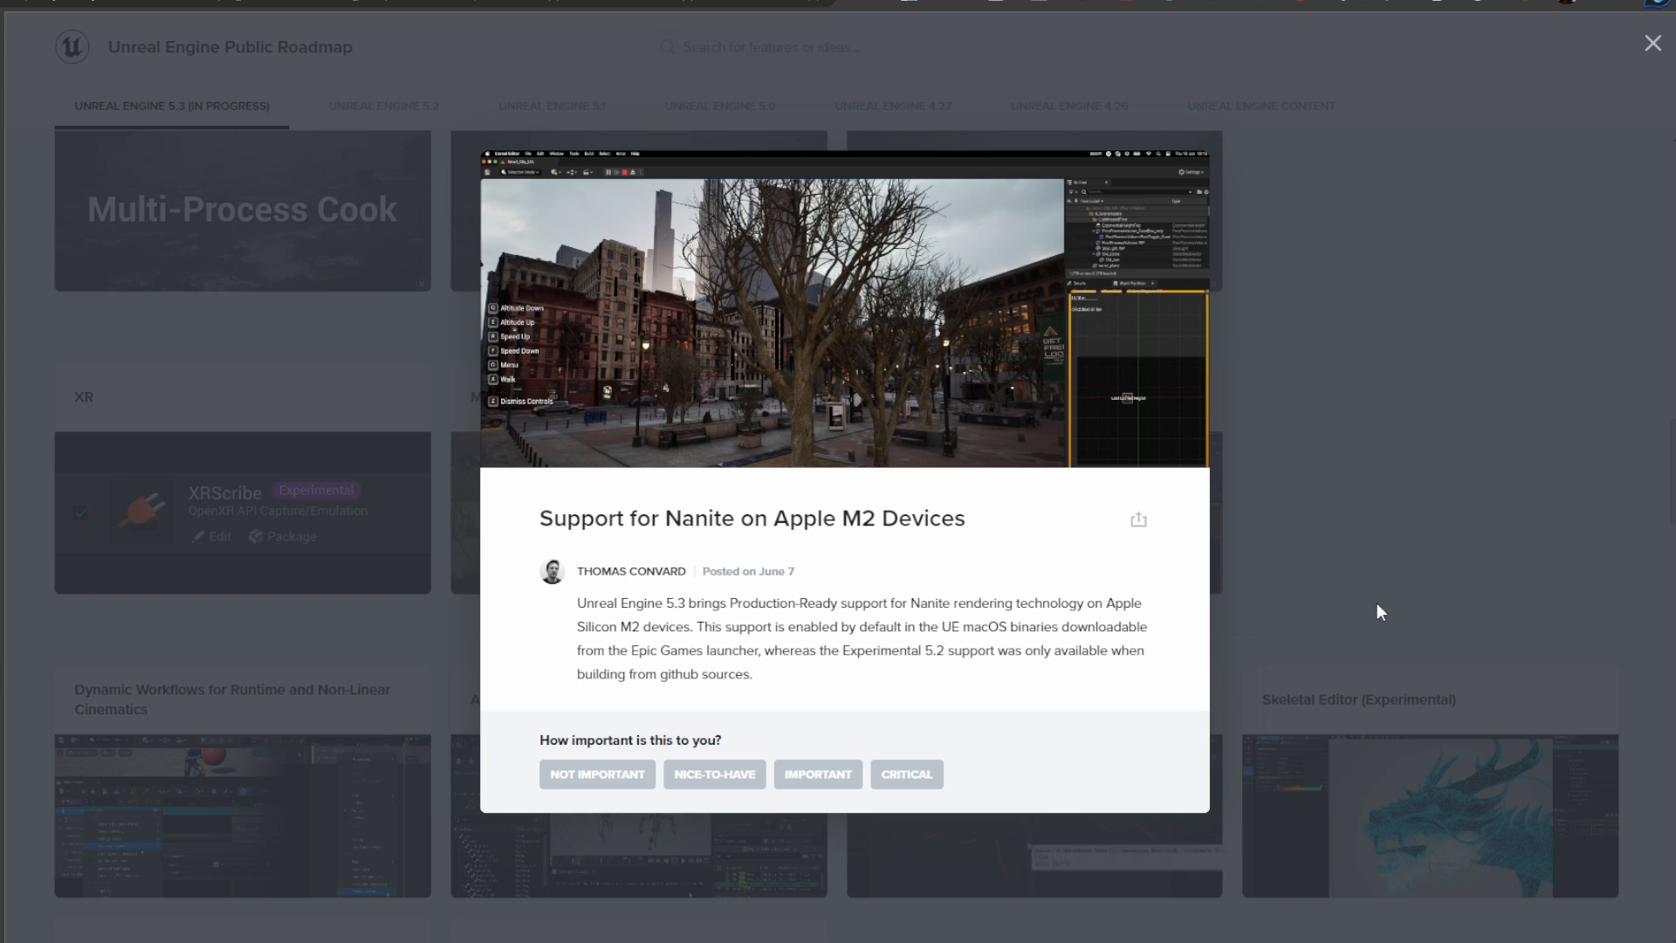
click(1650, 43)
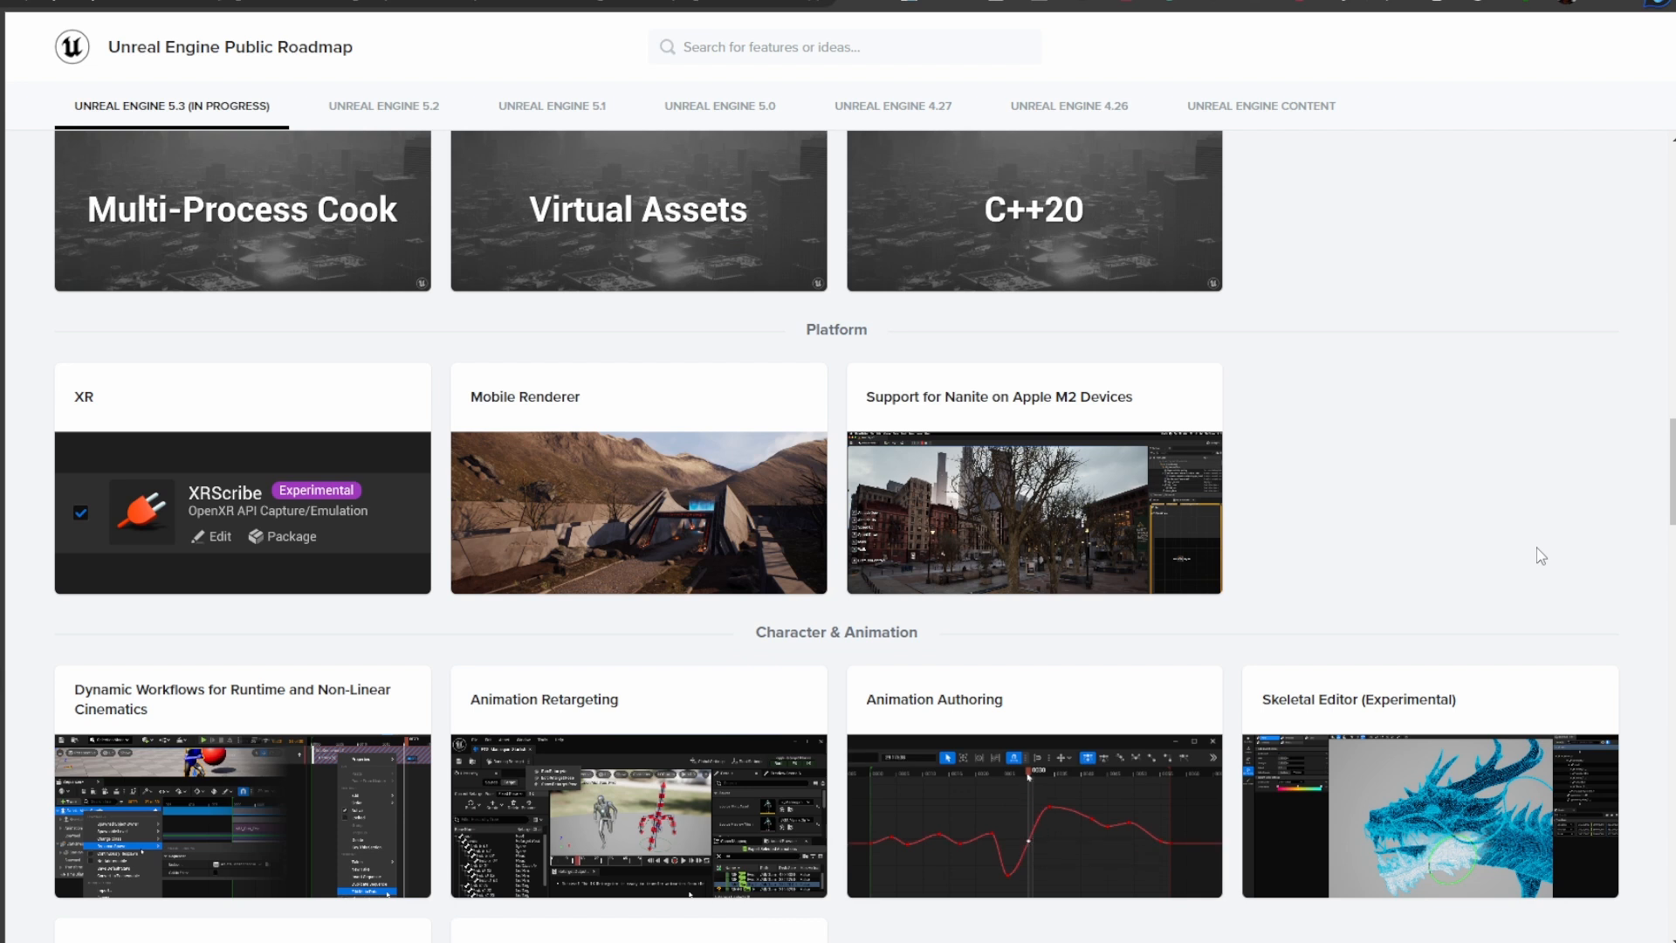
scroll(down, 3)
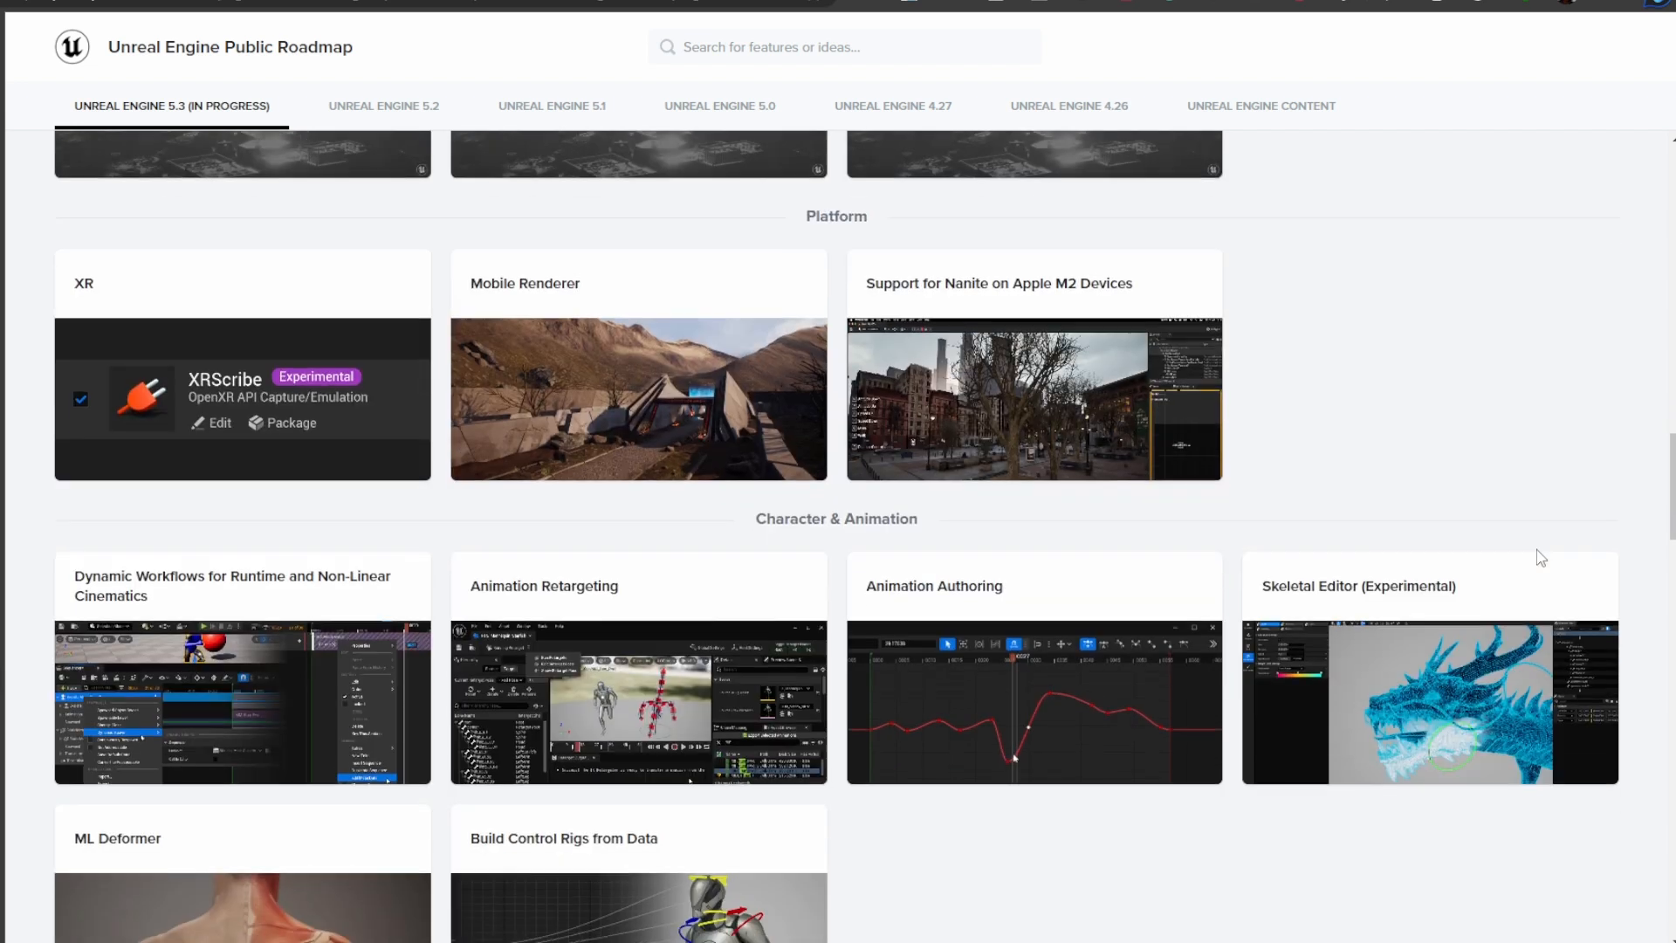
scroll(down, 3)
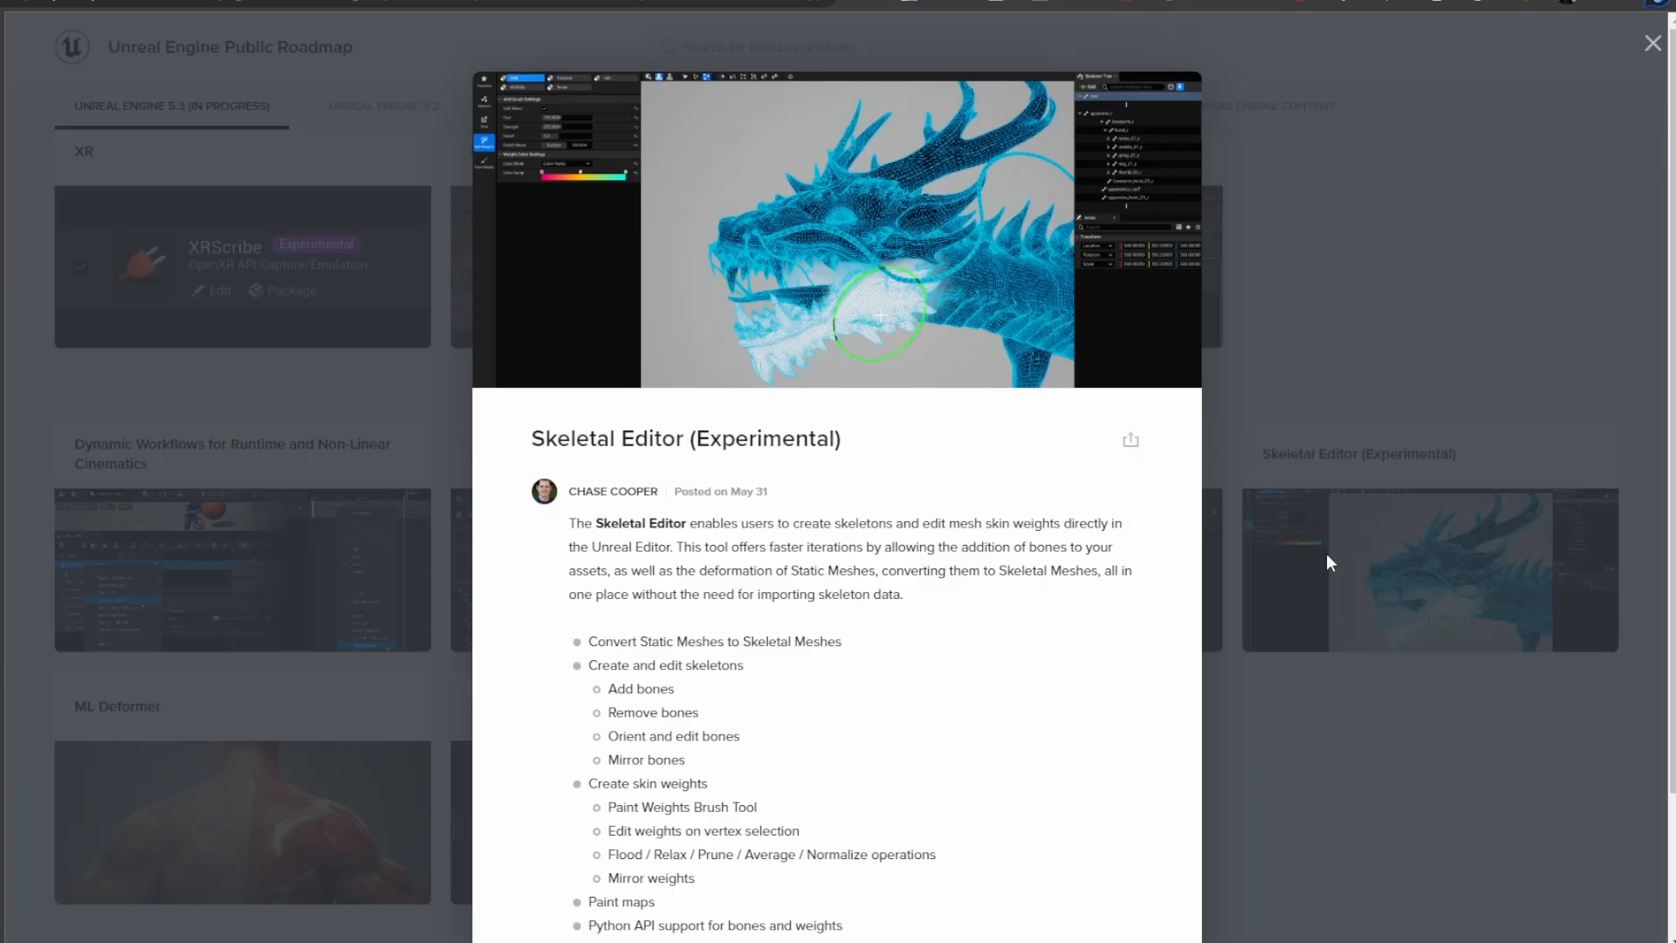
mouse_move(843, 637)
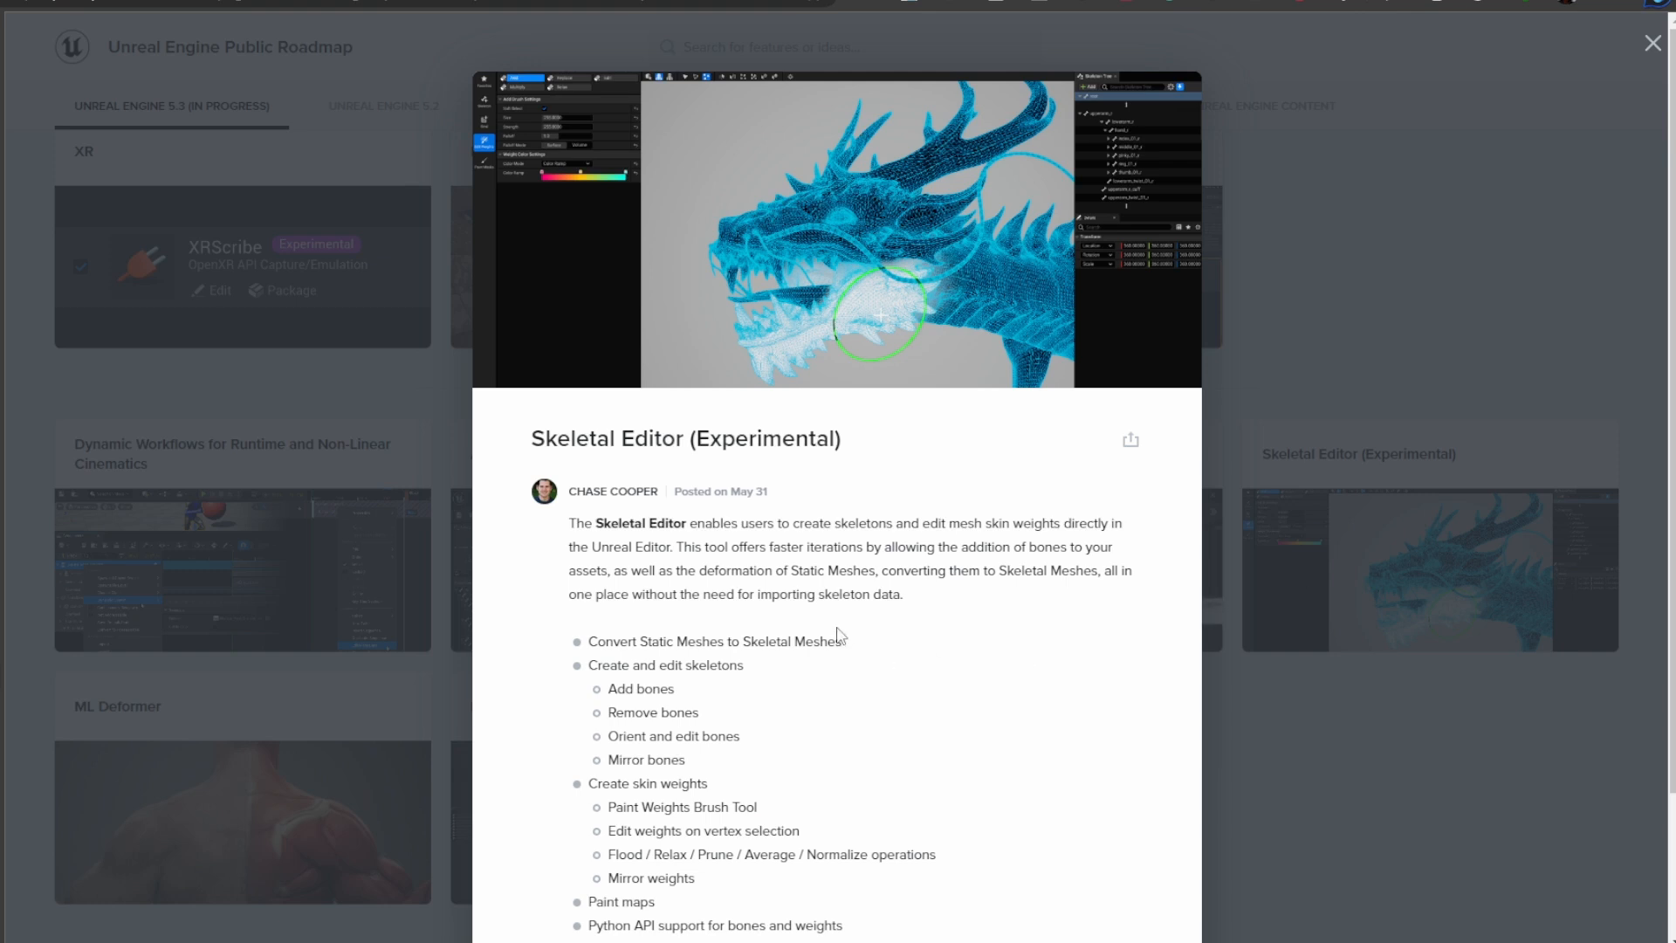
- Scroll through the Skeletal Editor (Experimental) popup and close it
scroll(down, 3)
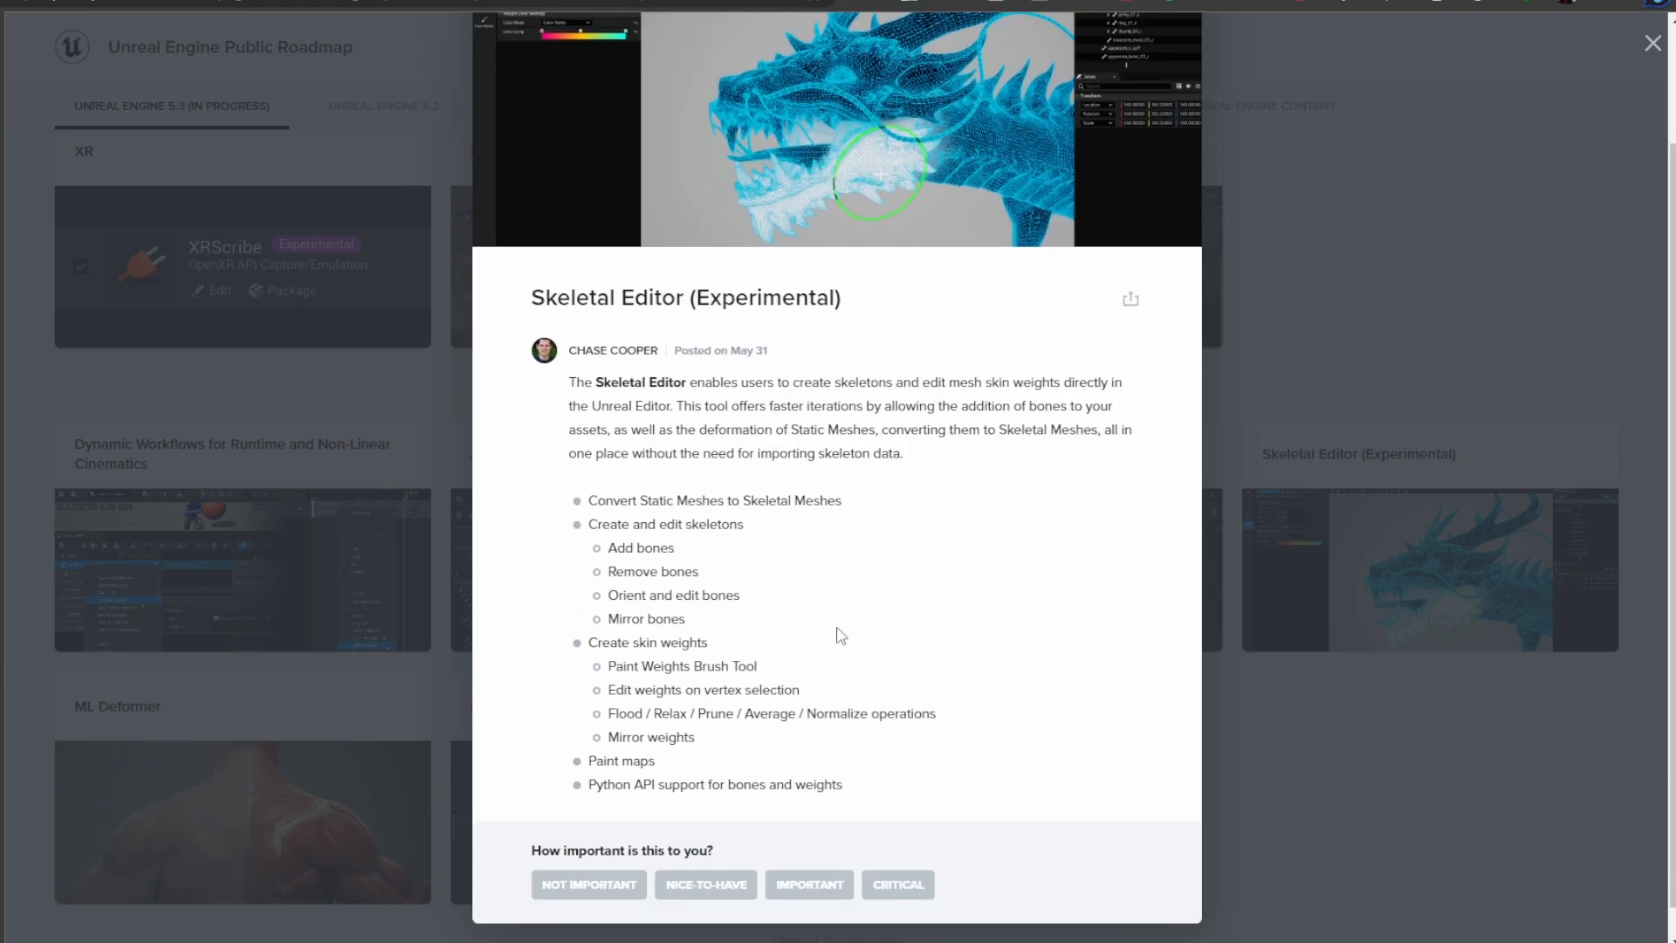
click(1652, 42)
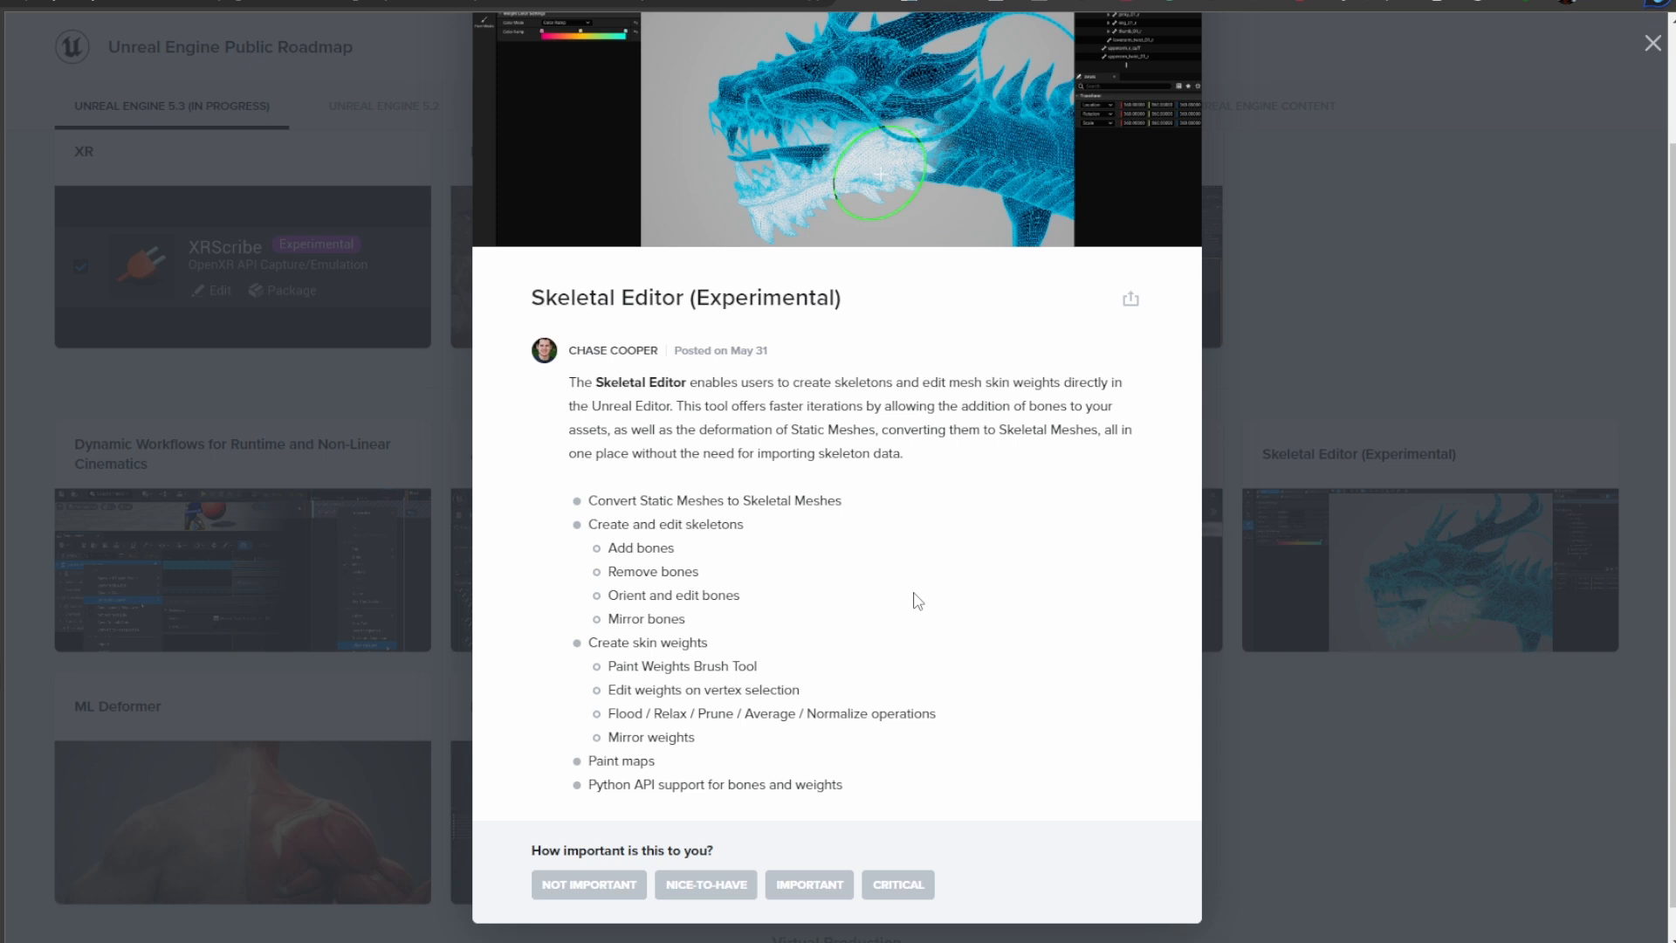
click(1651, 43)
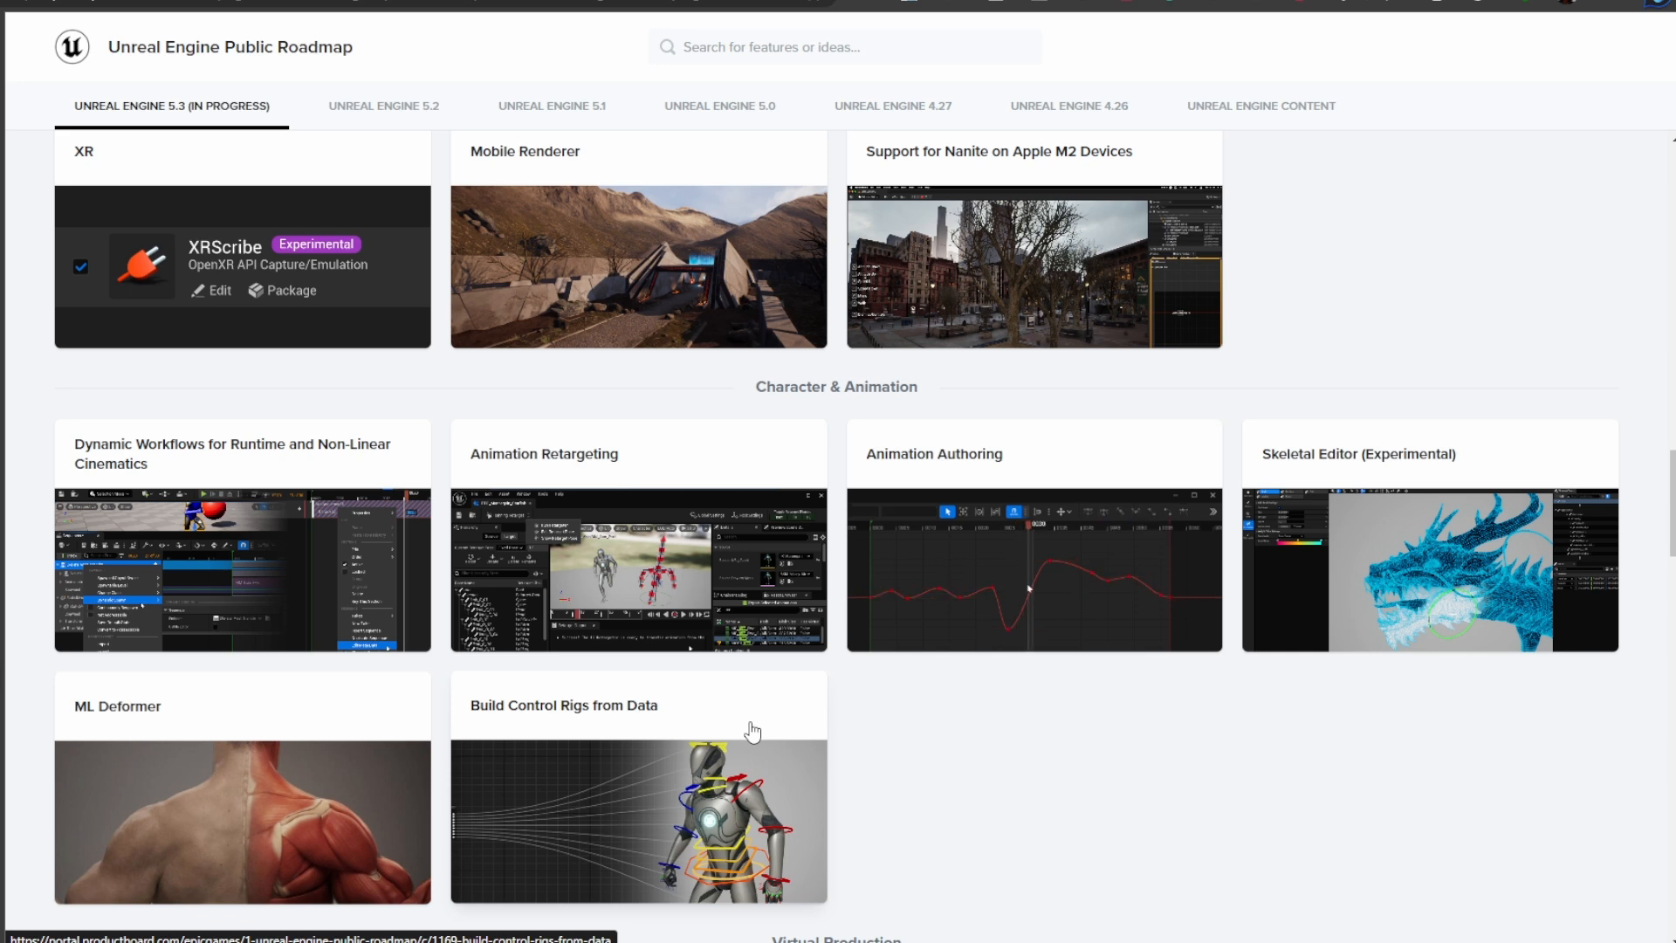
- Scroll past the Virtual Production, Simulation and Audio cards down to UV Tool (Beta)
scroll(down, 3)
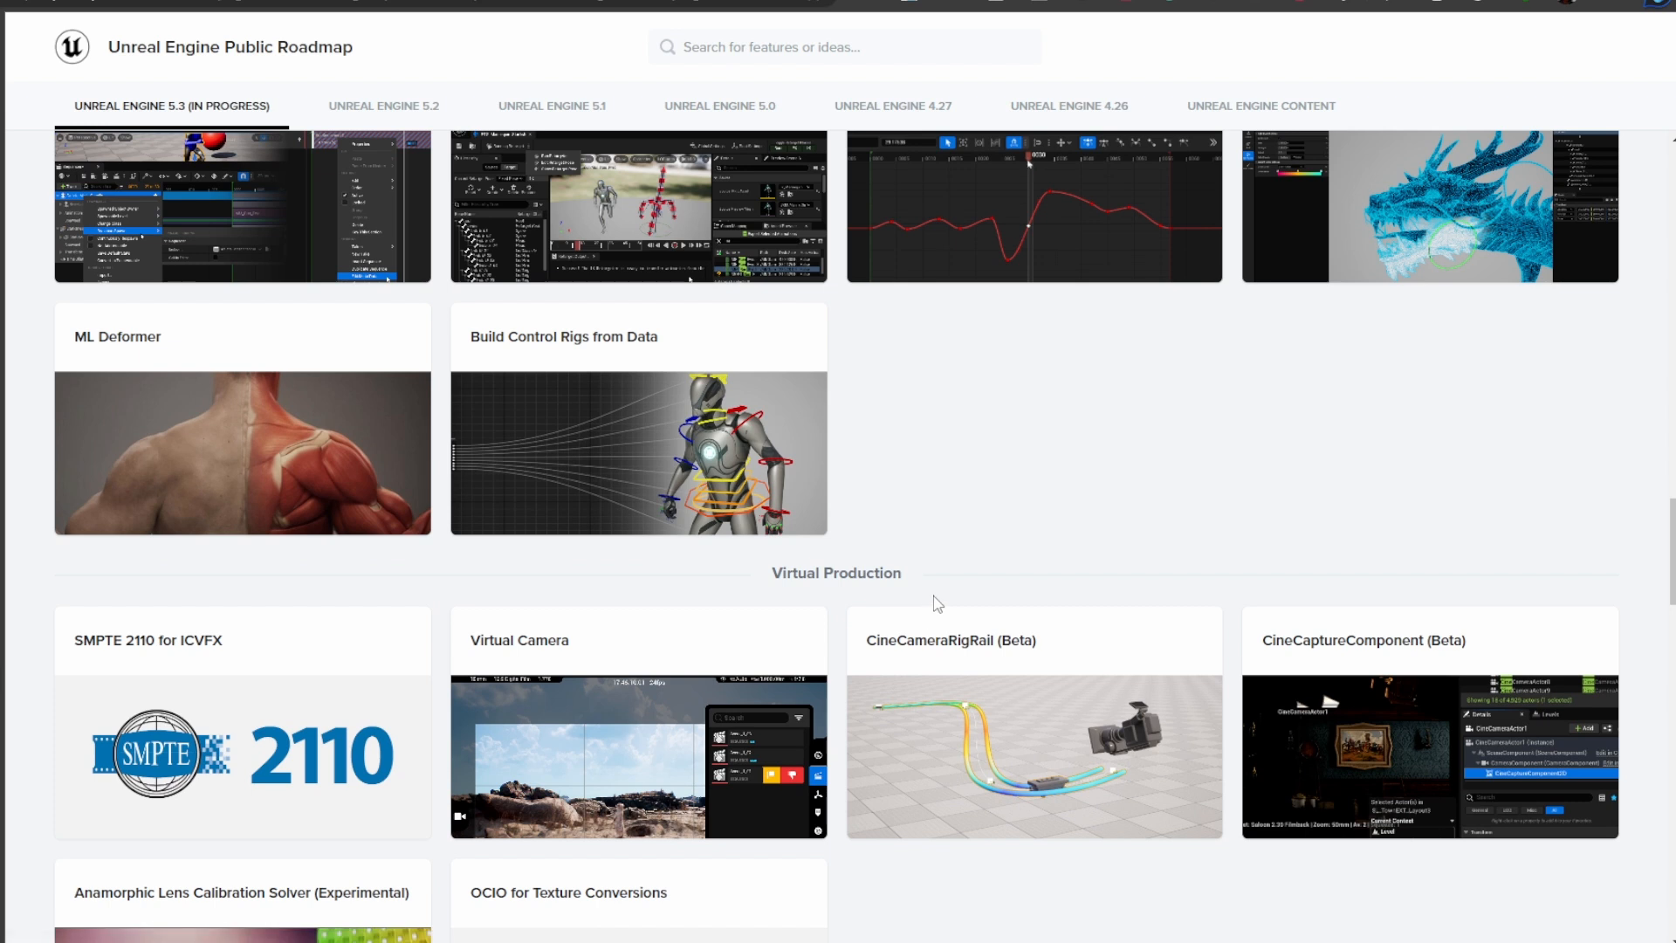
scroll(down, 3)
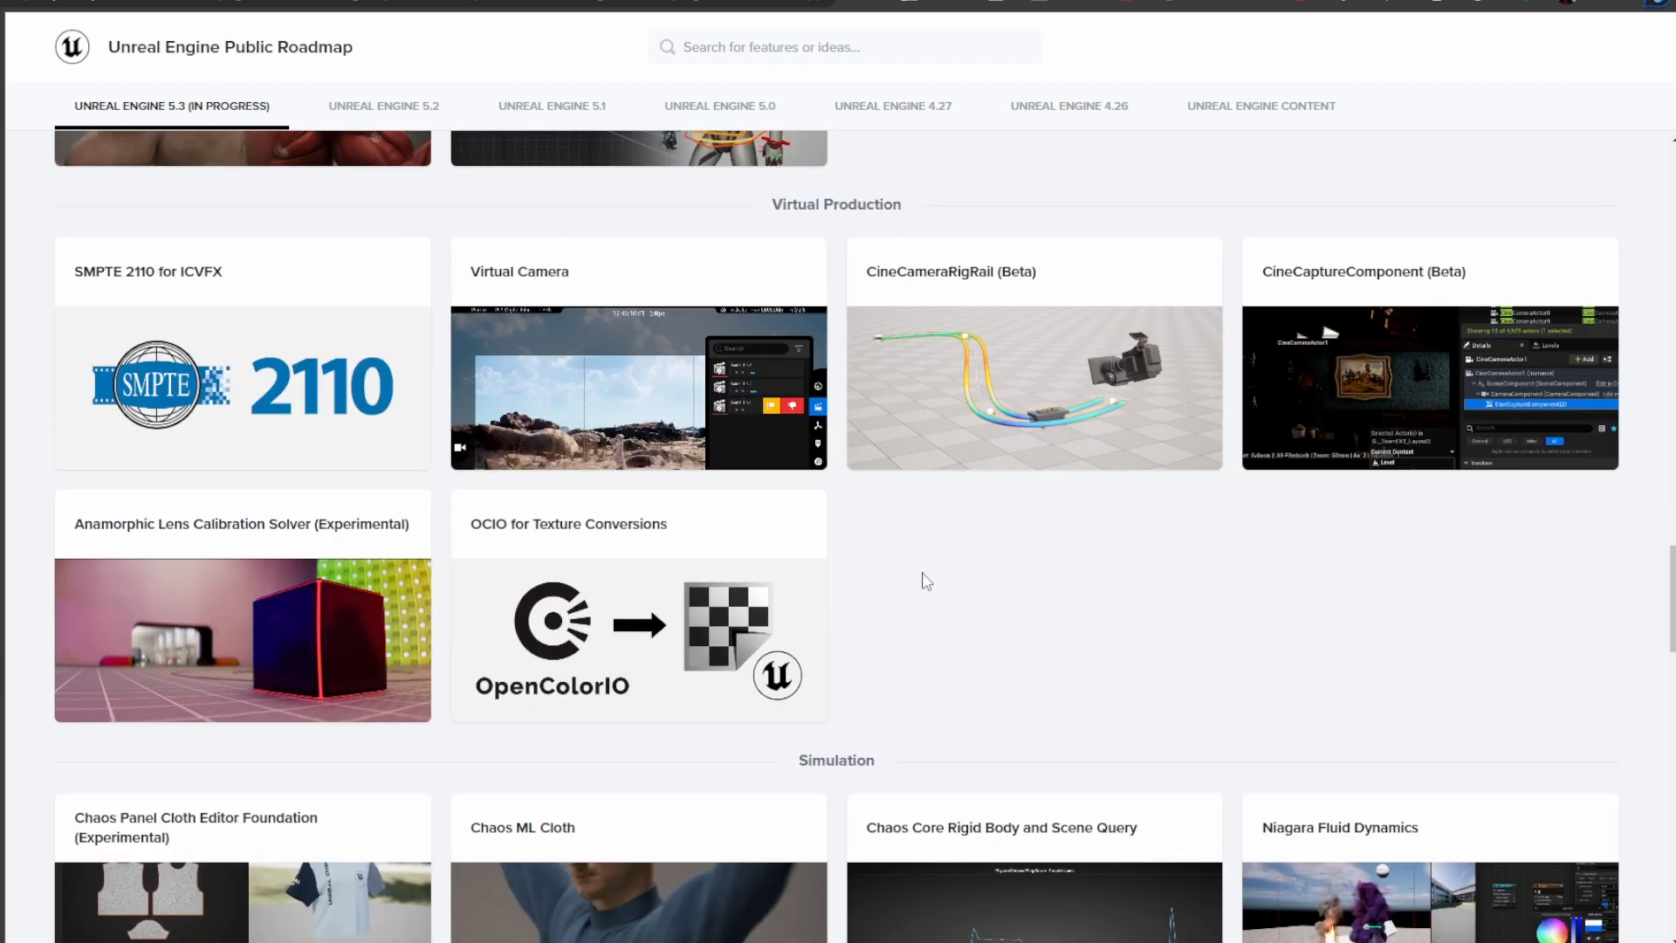
scroll(down, 3)
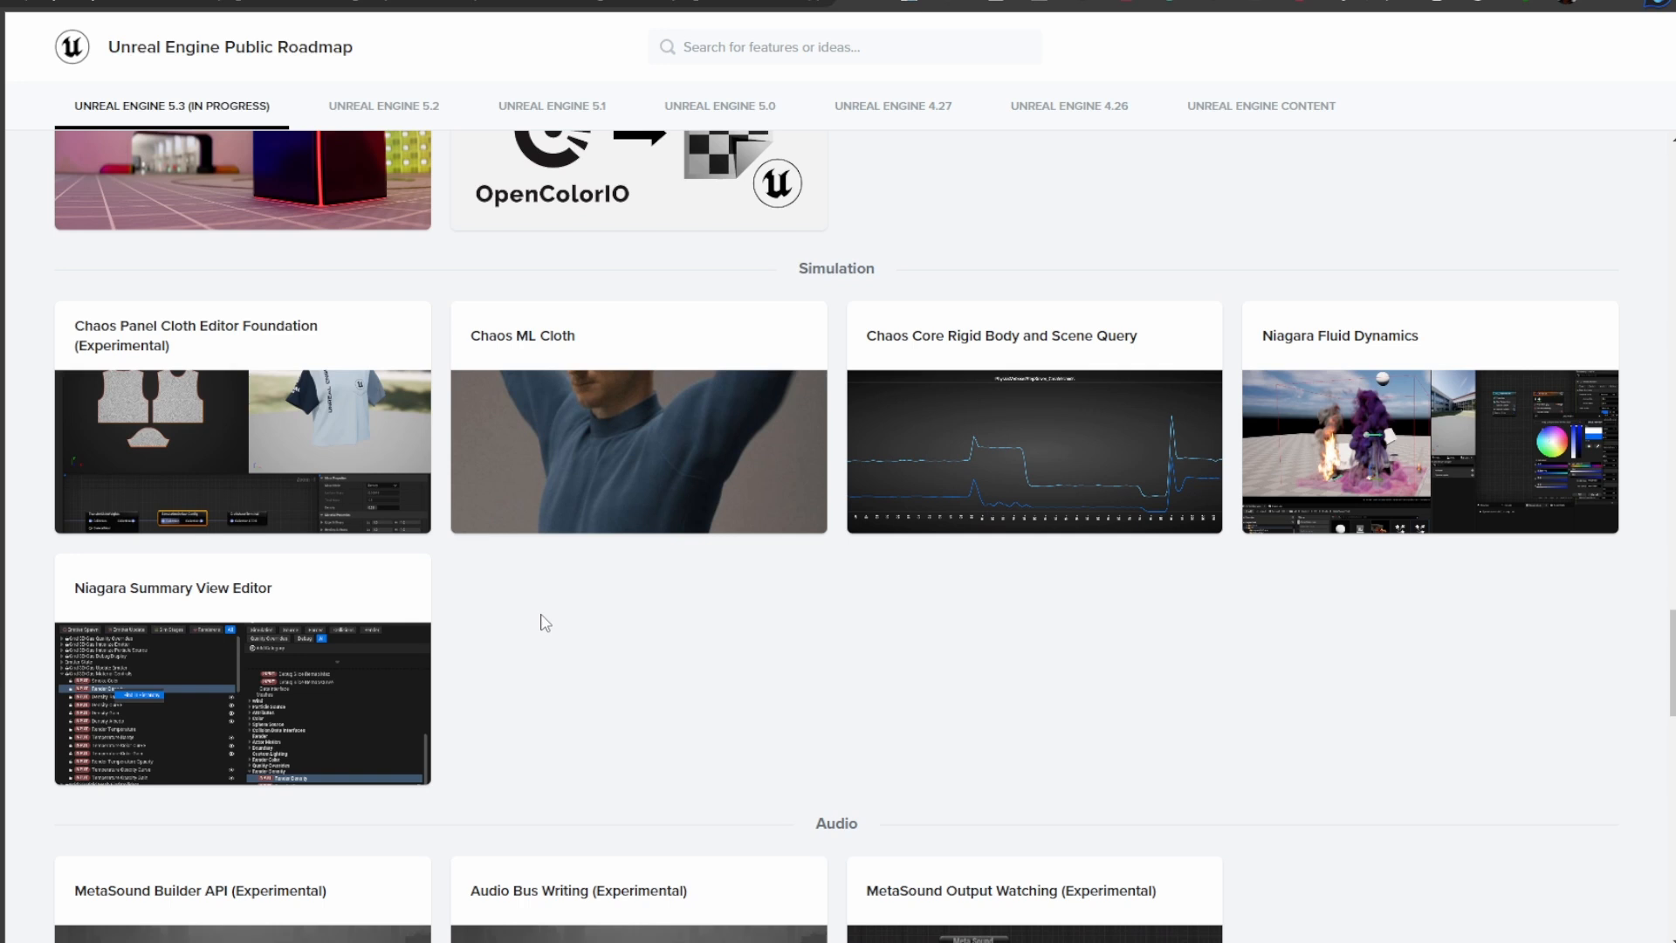
scroll(down, 3)
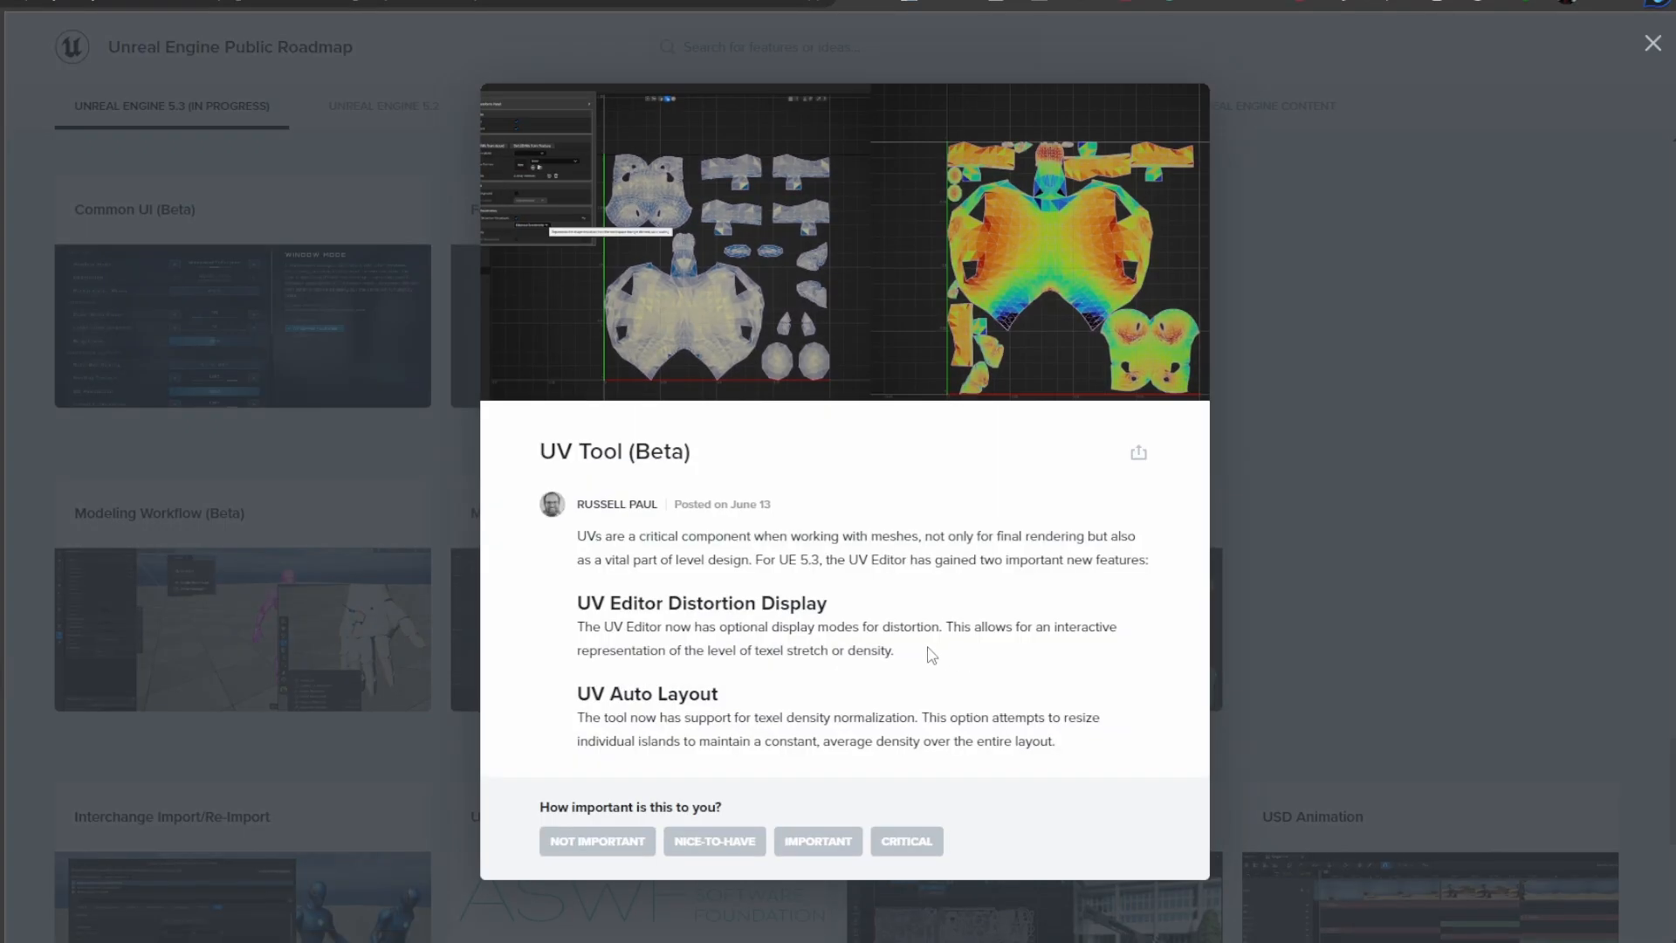
- Close the Modeling Workflow (Beta) and Modeling Tools (Beta) detail popups
click(1651, 43)
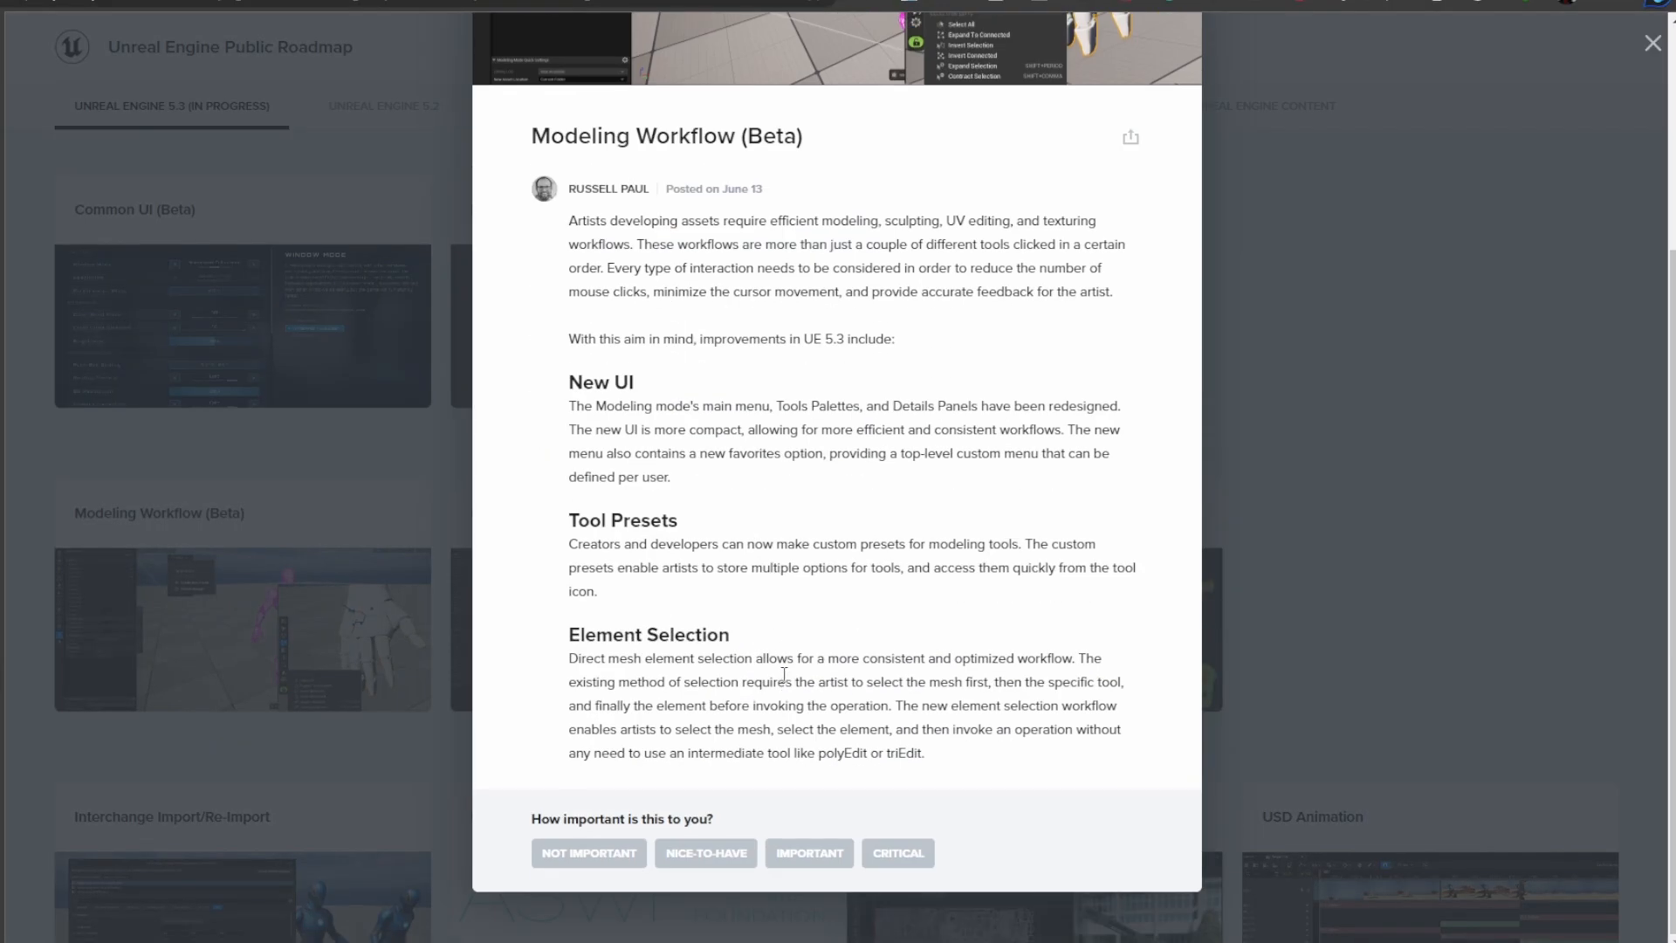
mouse_move(1313, 672)
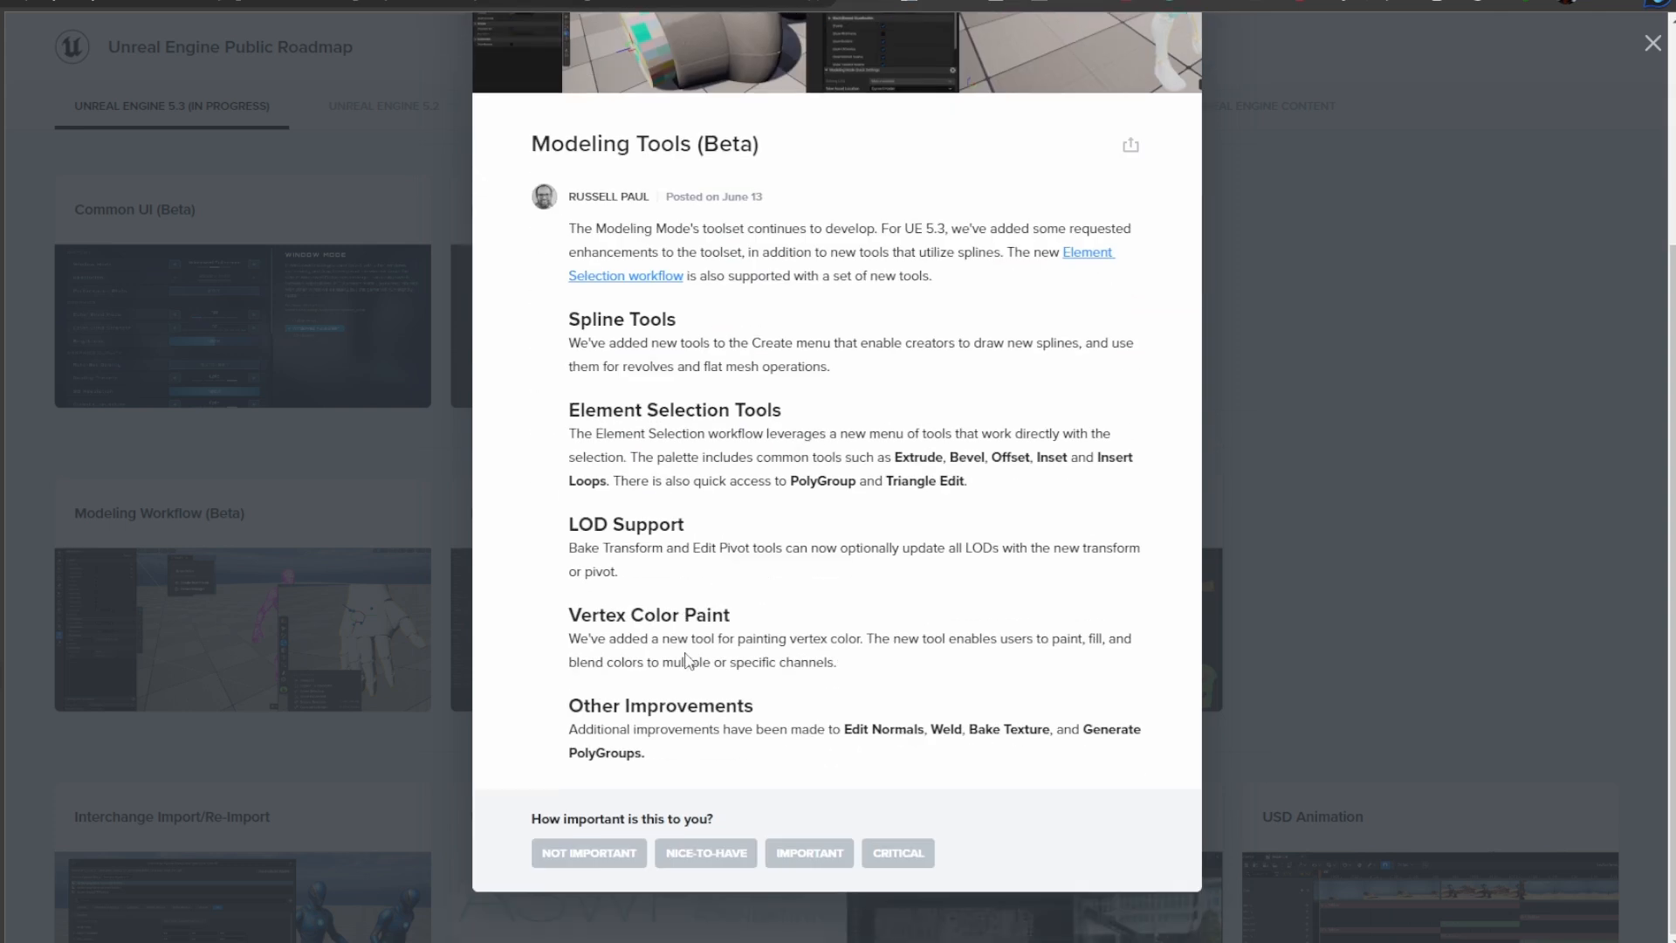
mouse_move(687, 658)
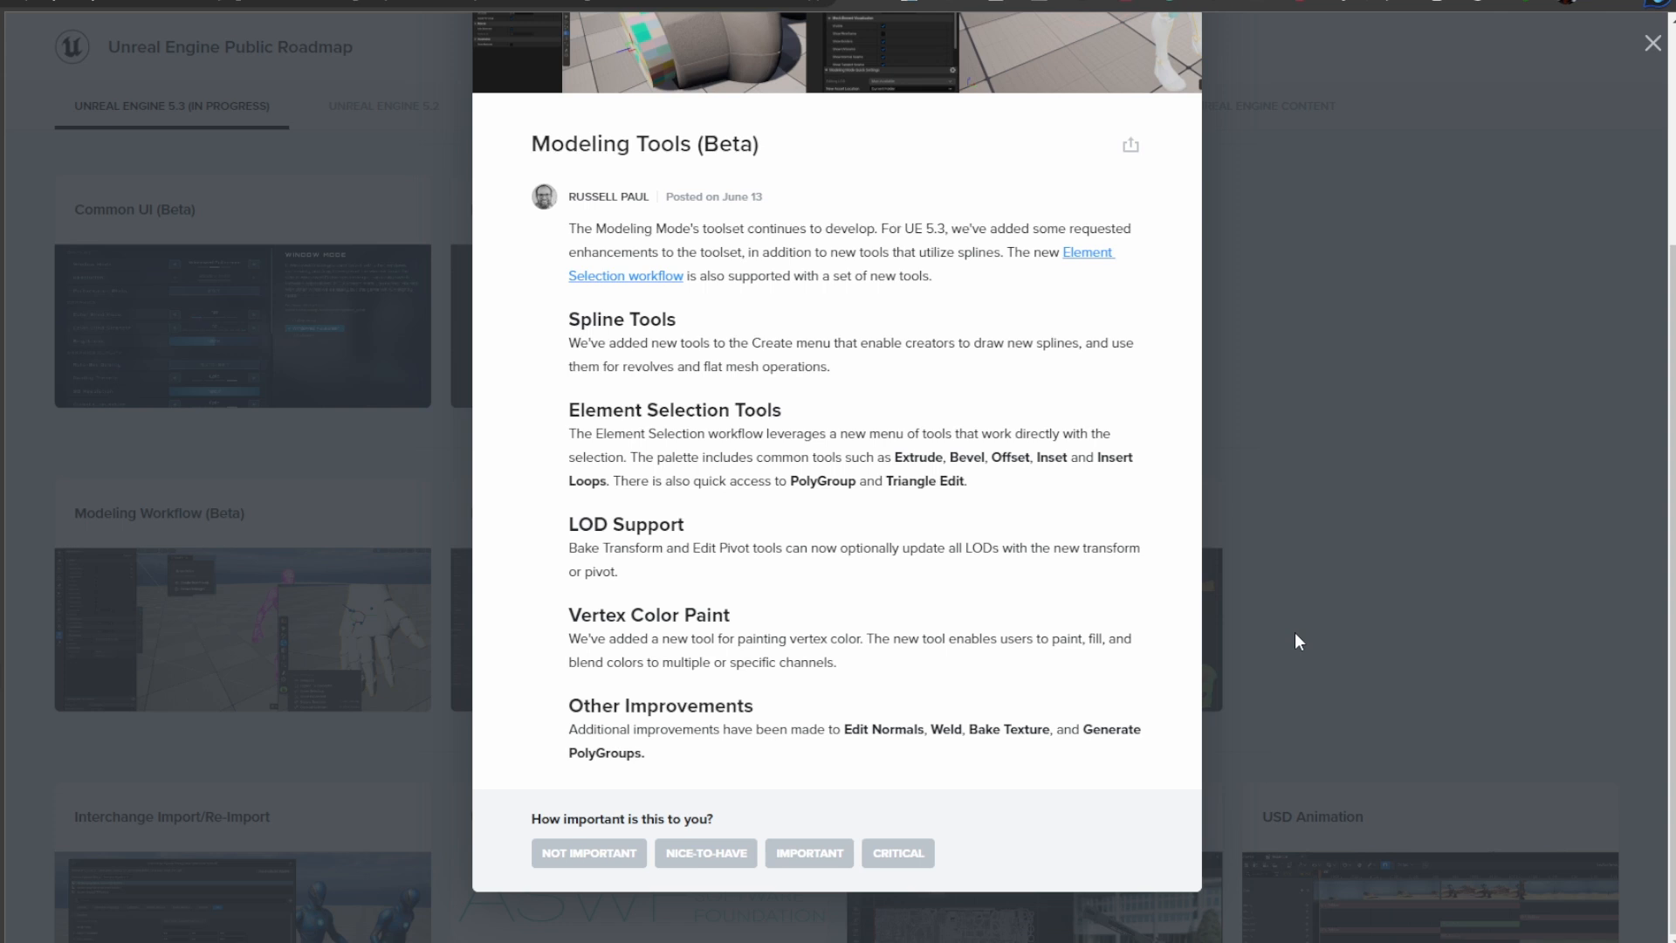
mouse_move(1309, 642)
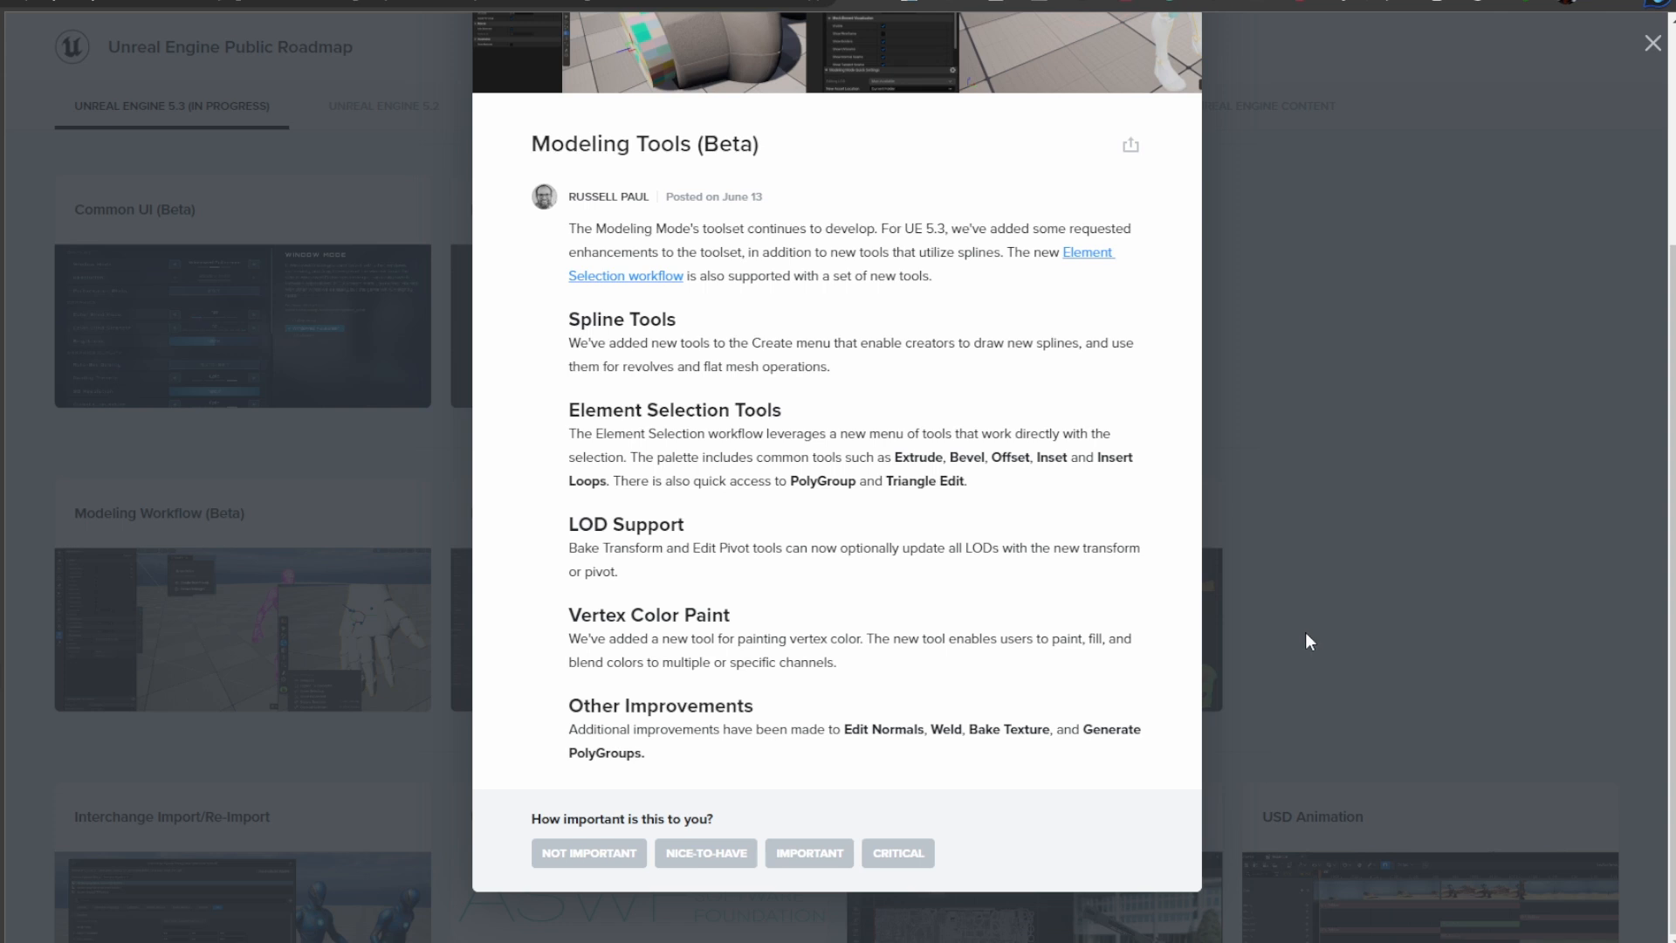
click(1651, 43)
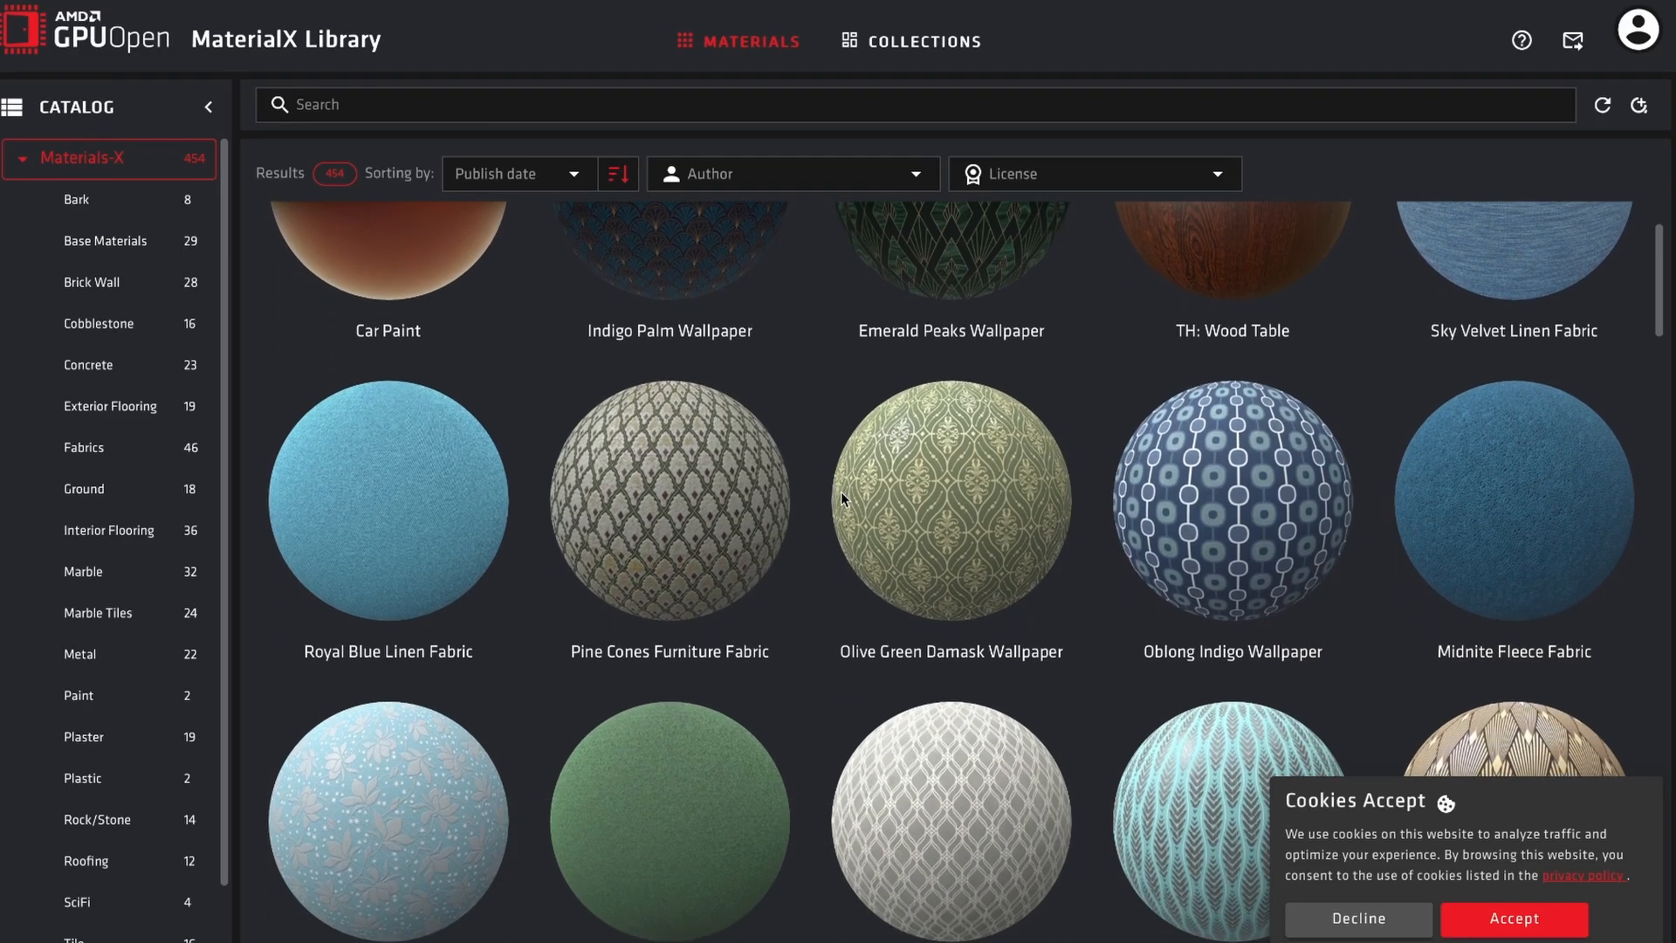
- Scroll down the MaterialX Library materials grid, then back up to the roadmap's Rendering cards
scroll(down, 3)
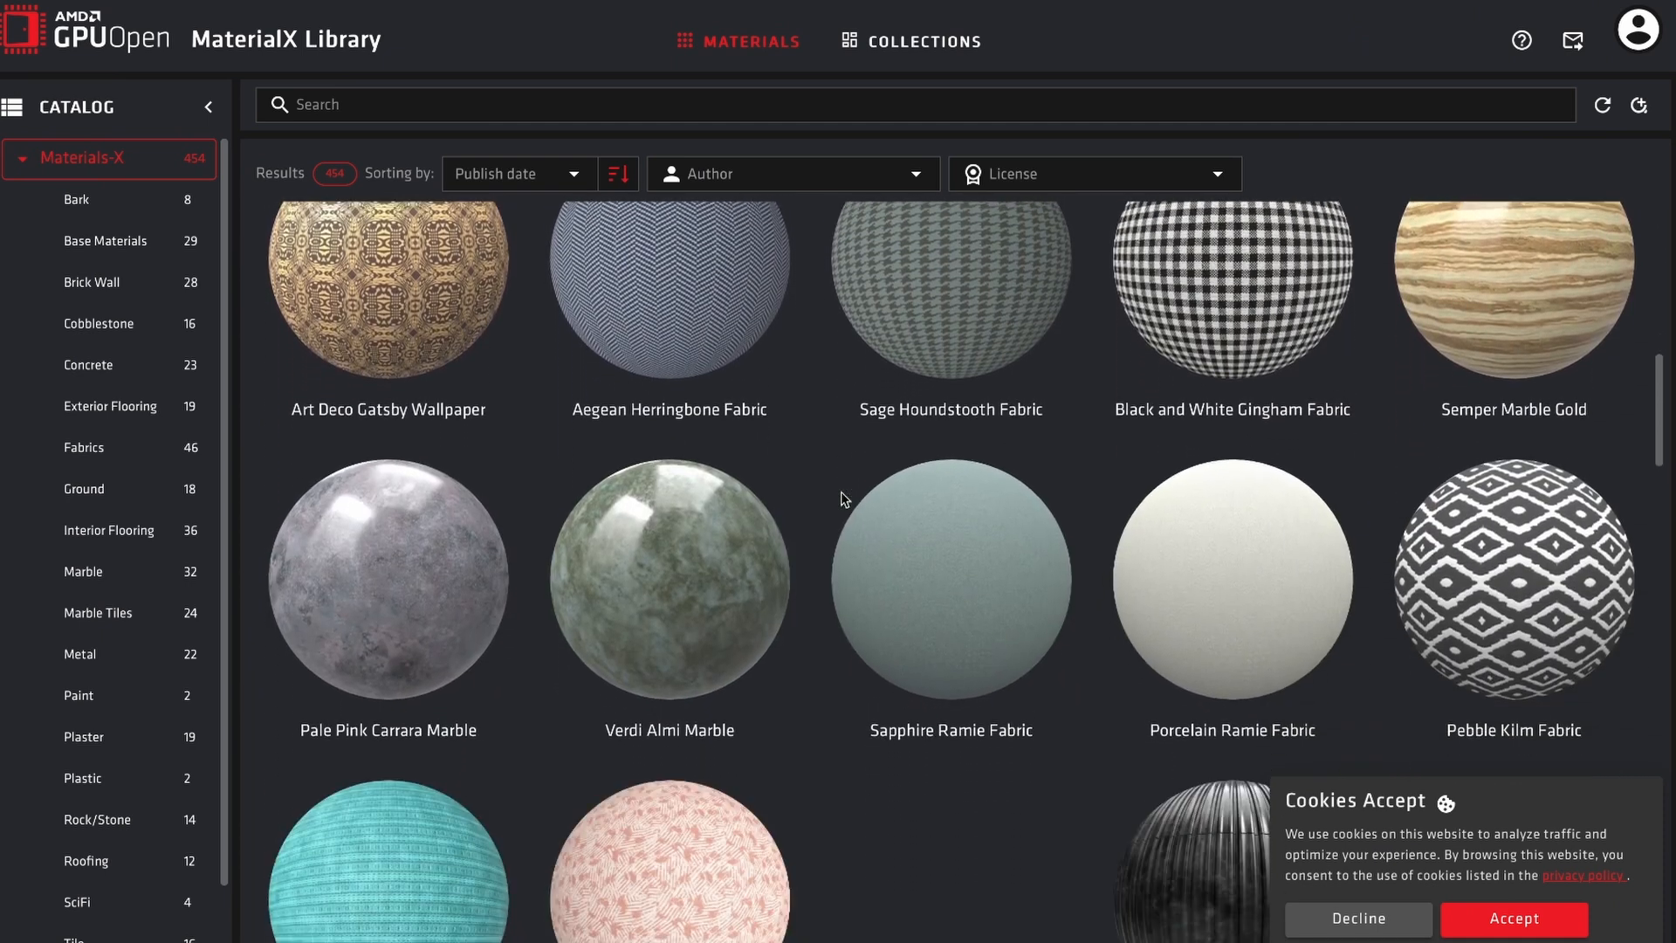
scroll(down, 3)
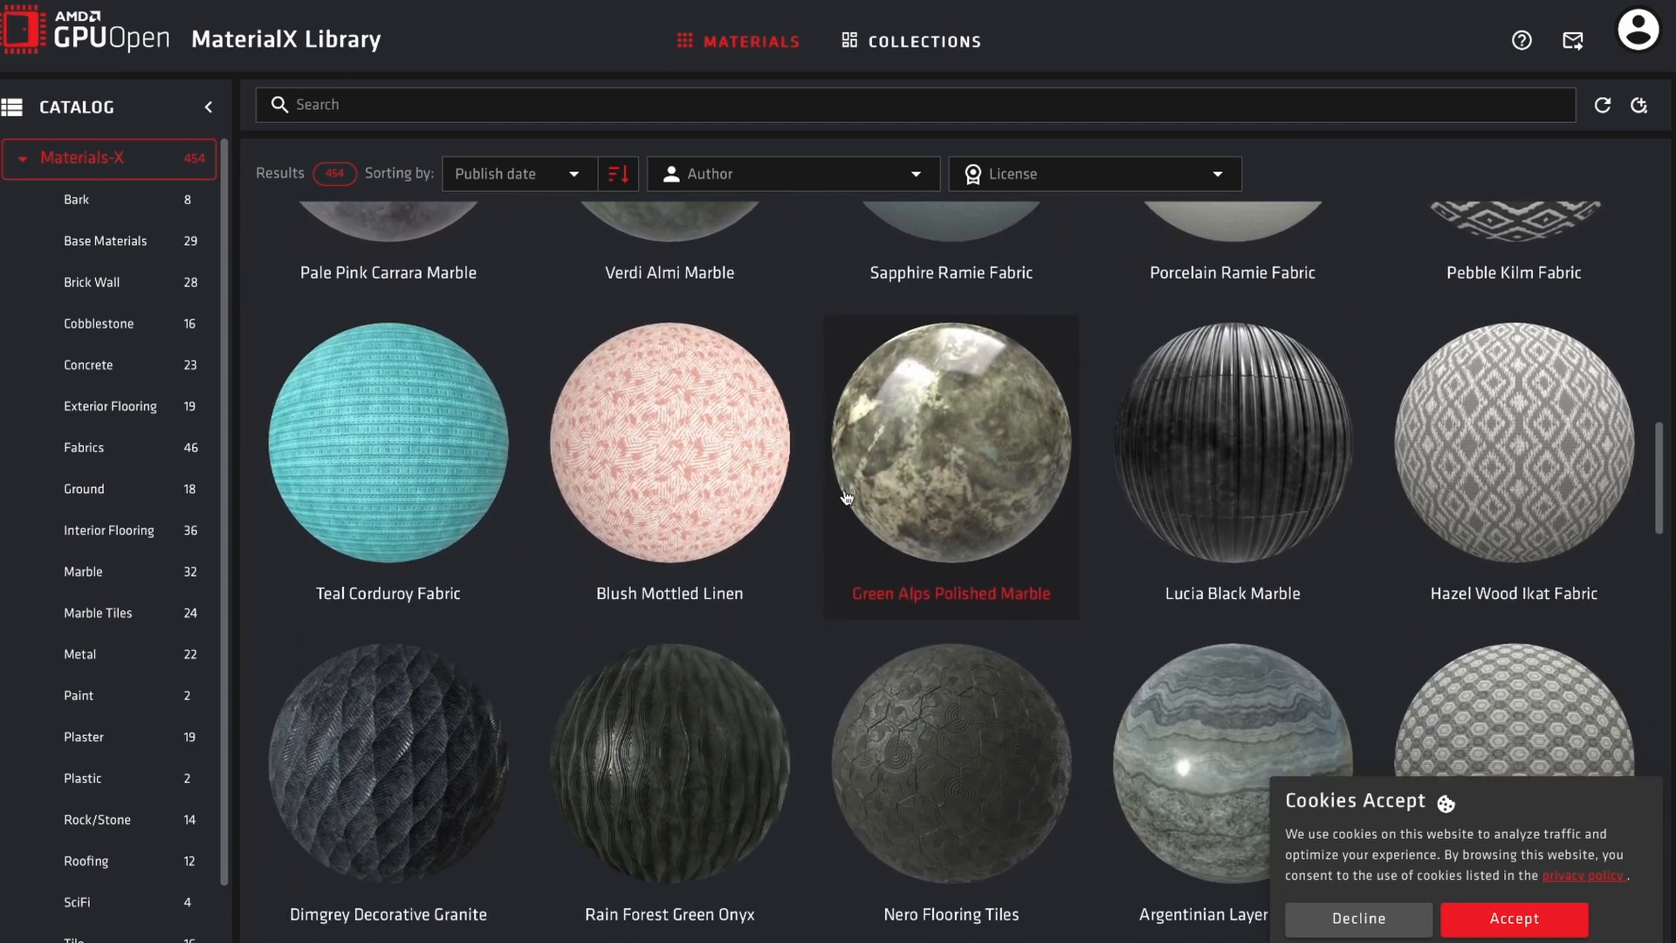
scroll(down, 3)
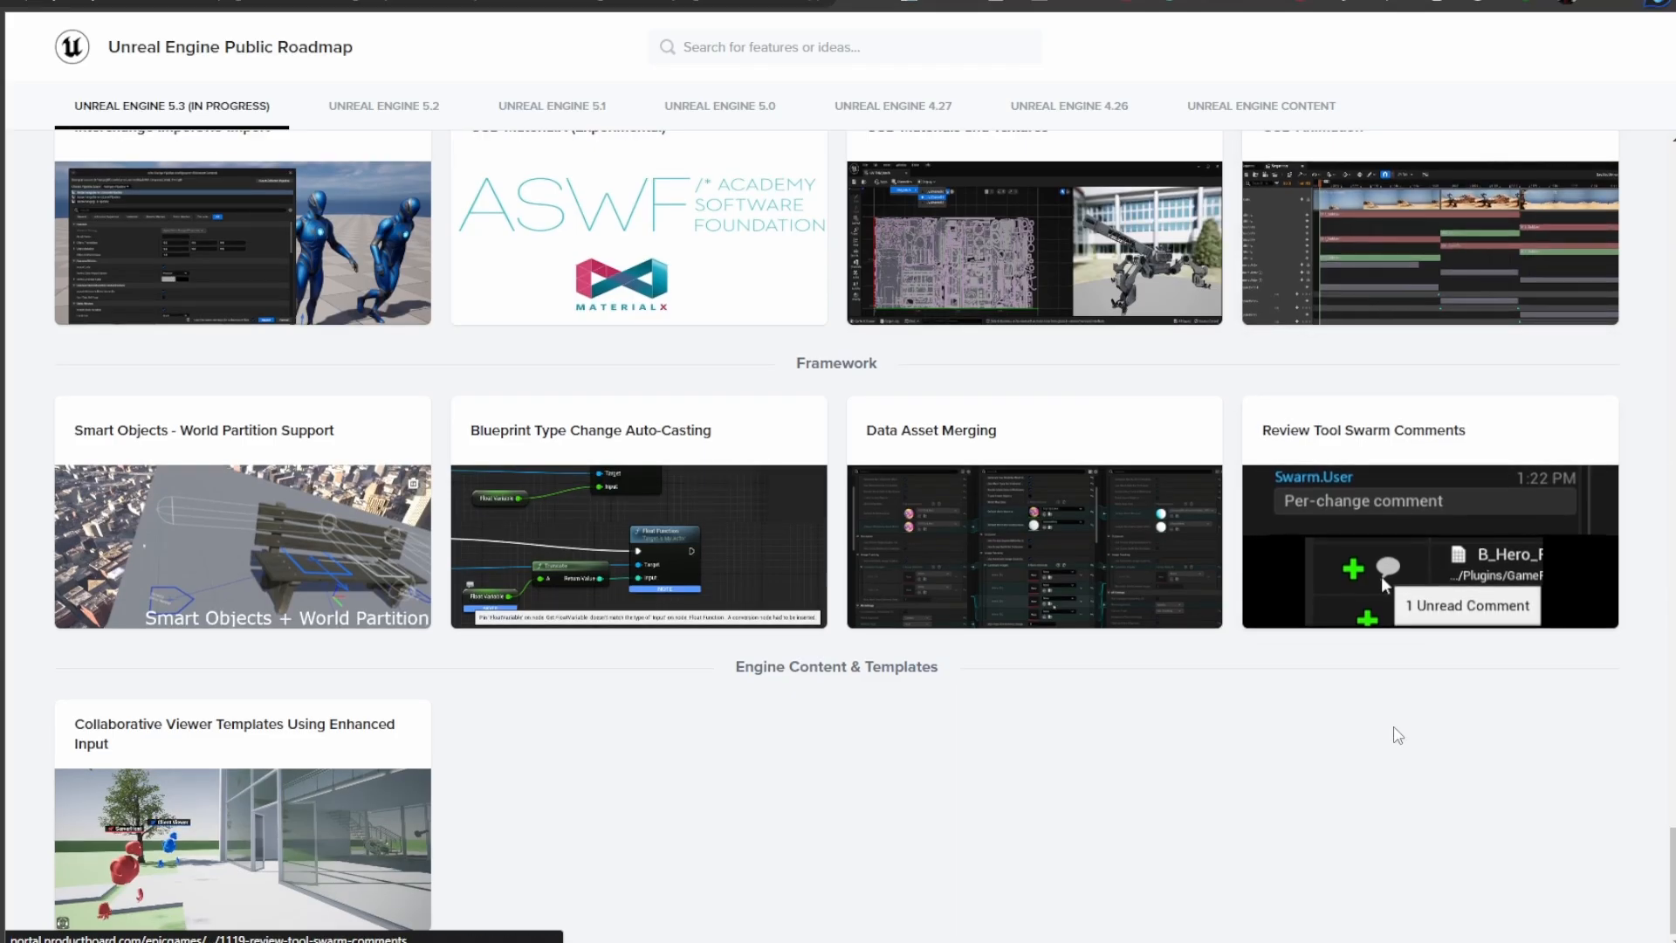
scroll(up, 3)
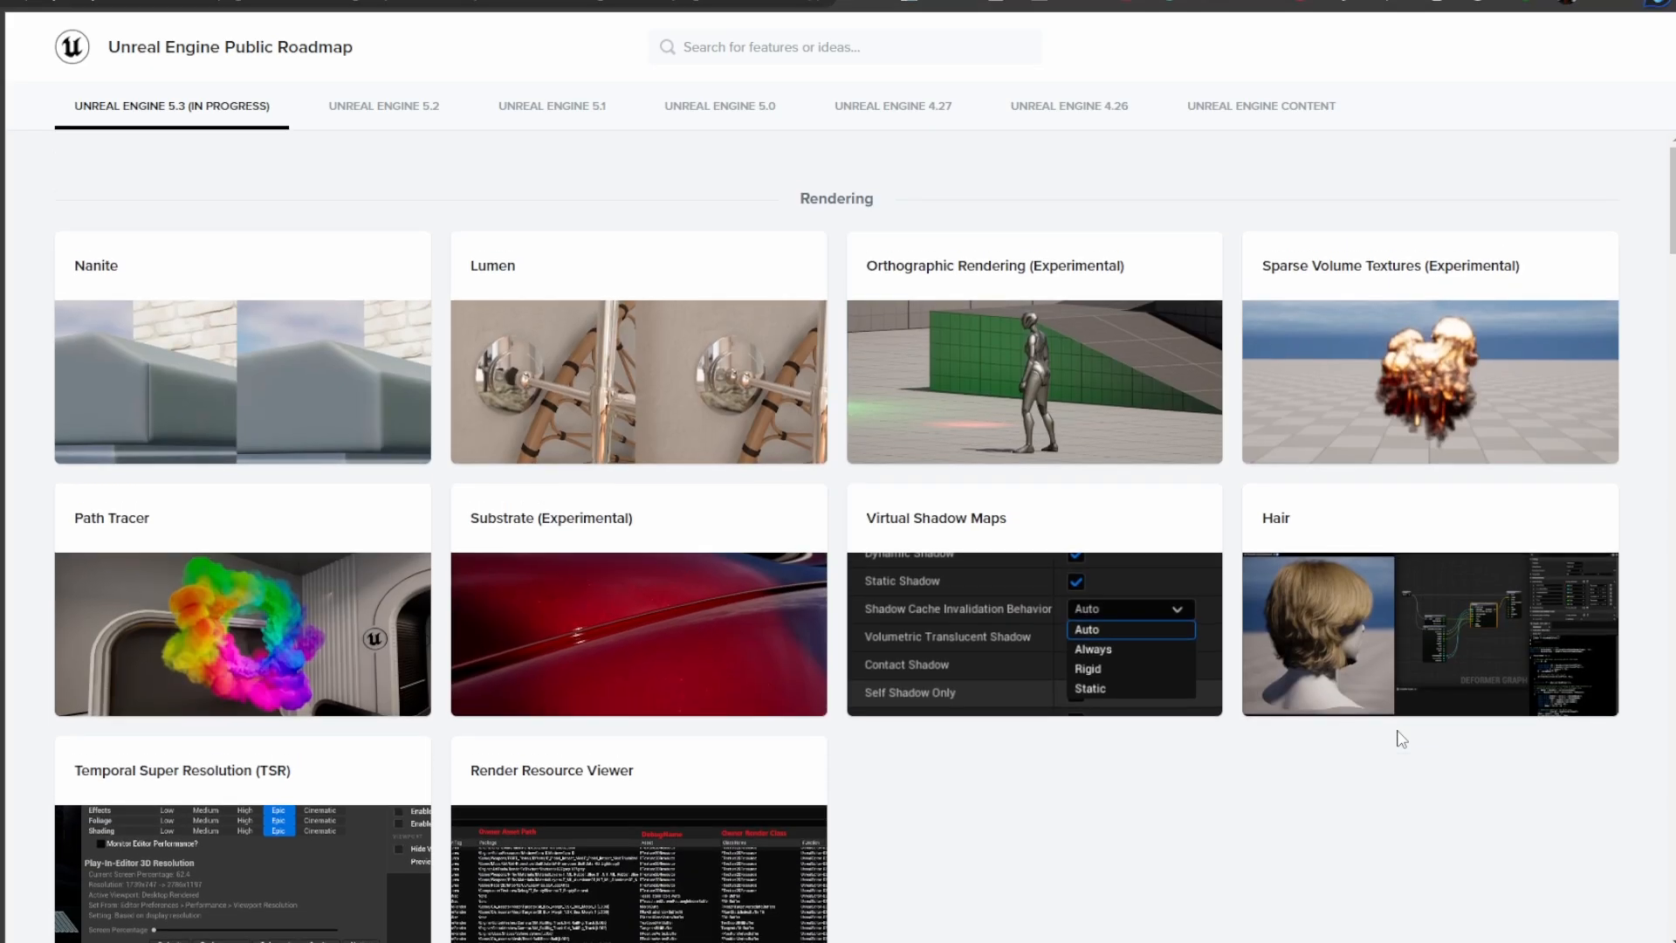